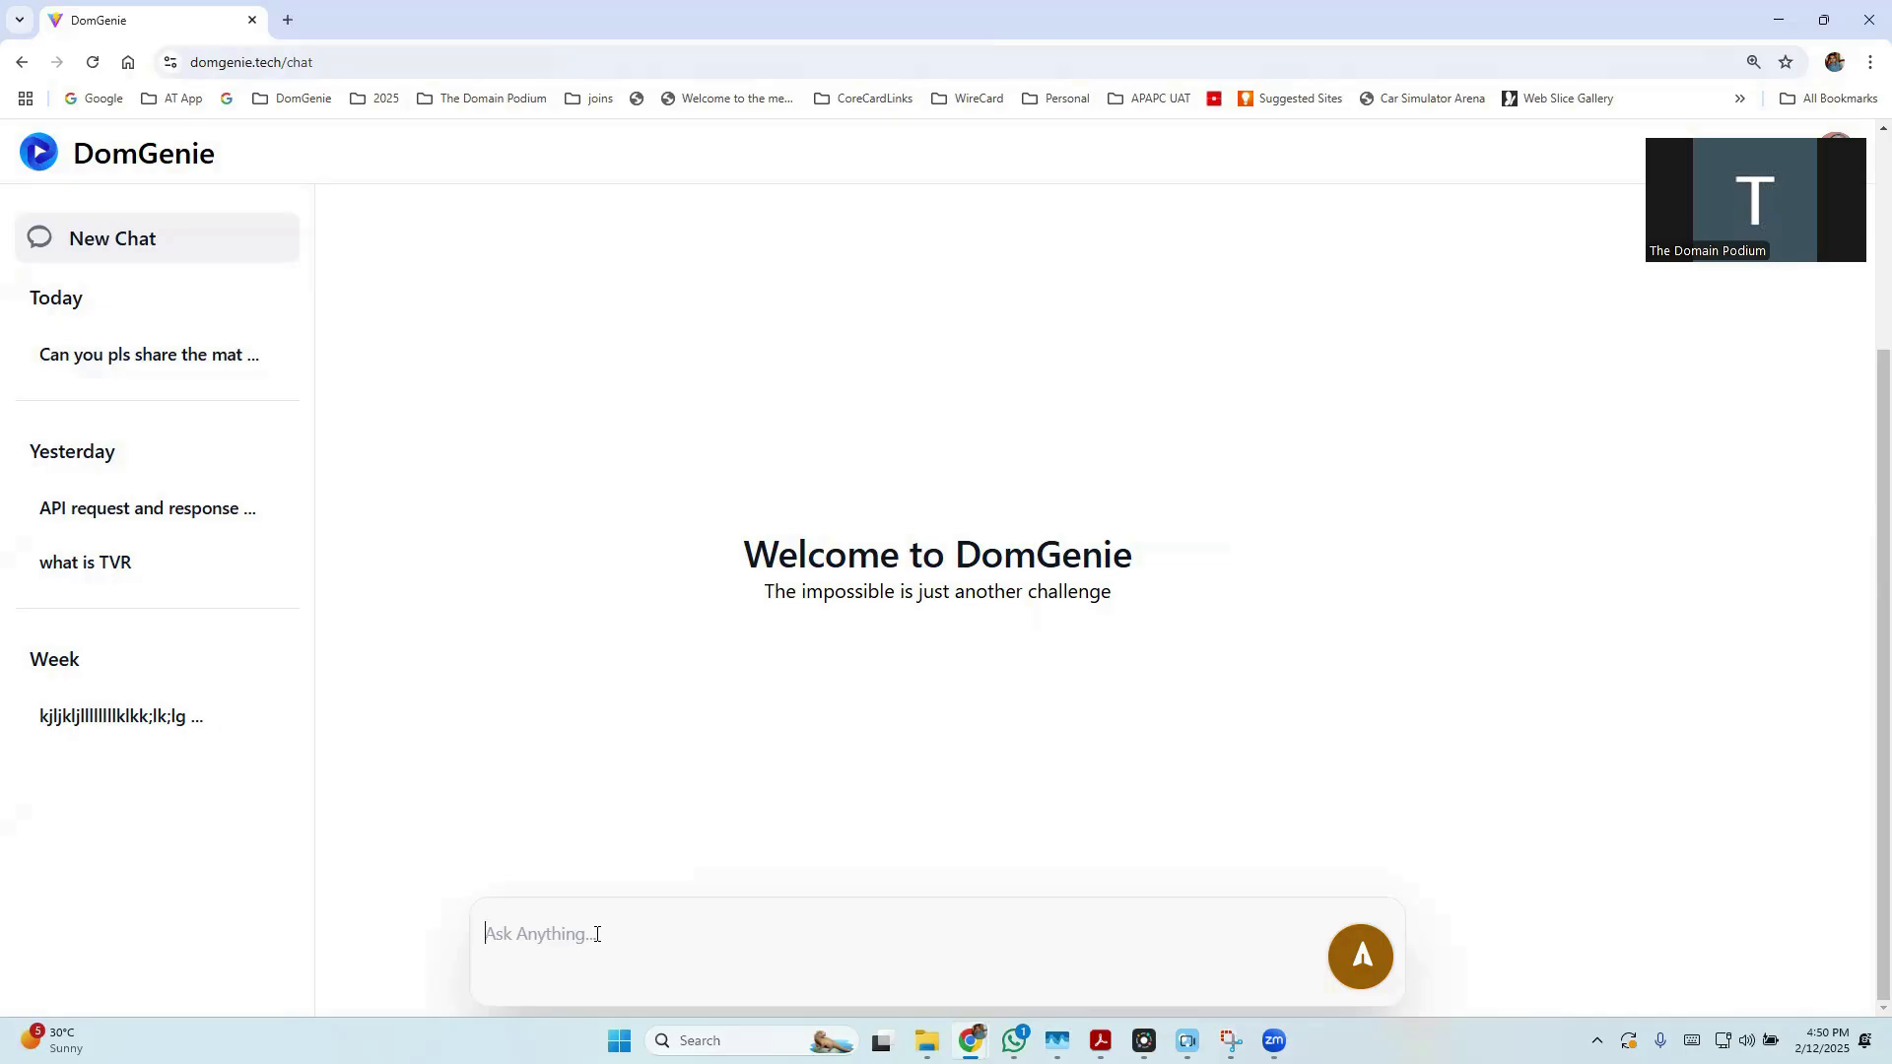
Ask how to identify VISA ISO8583 OCT transactions, then review the Business Application Identifier answer
{"action": "type", "text": "Can you help me understand how to identify OCT transactions as per VISA ISO8583"}
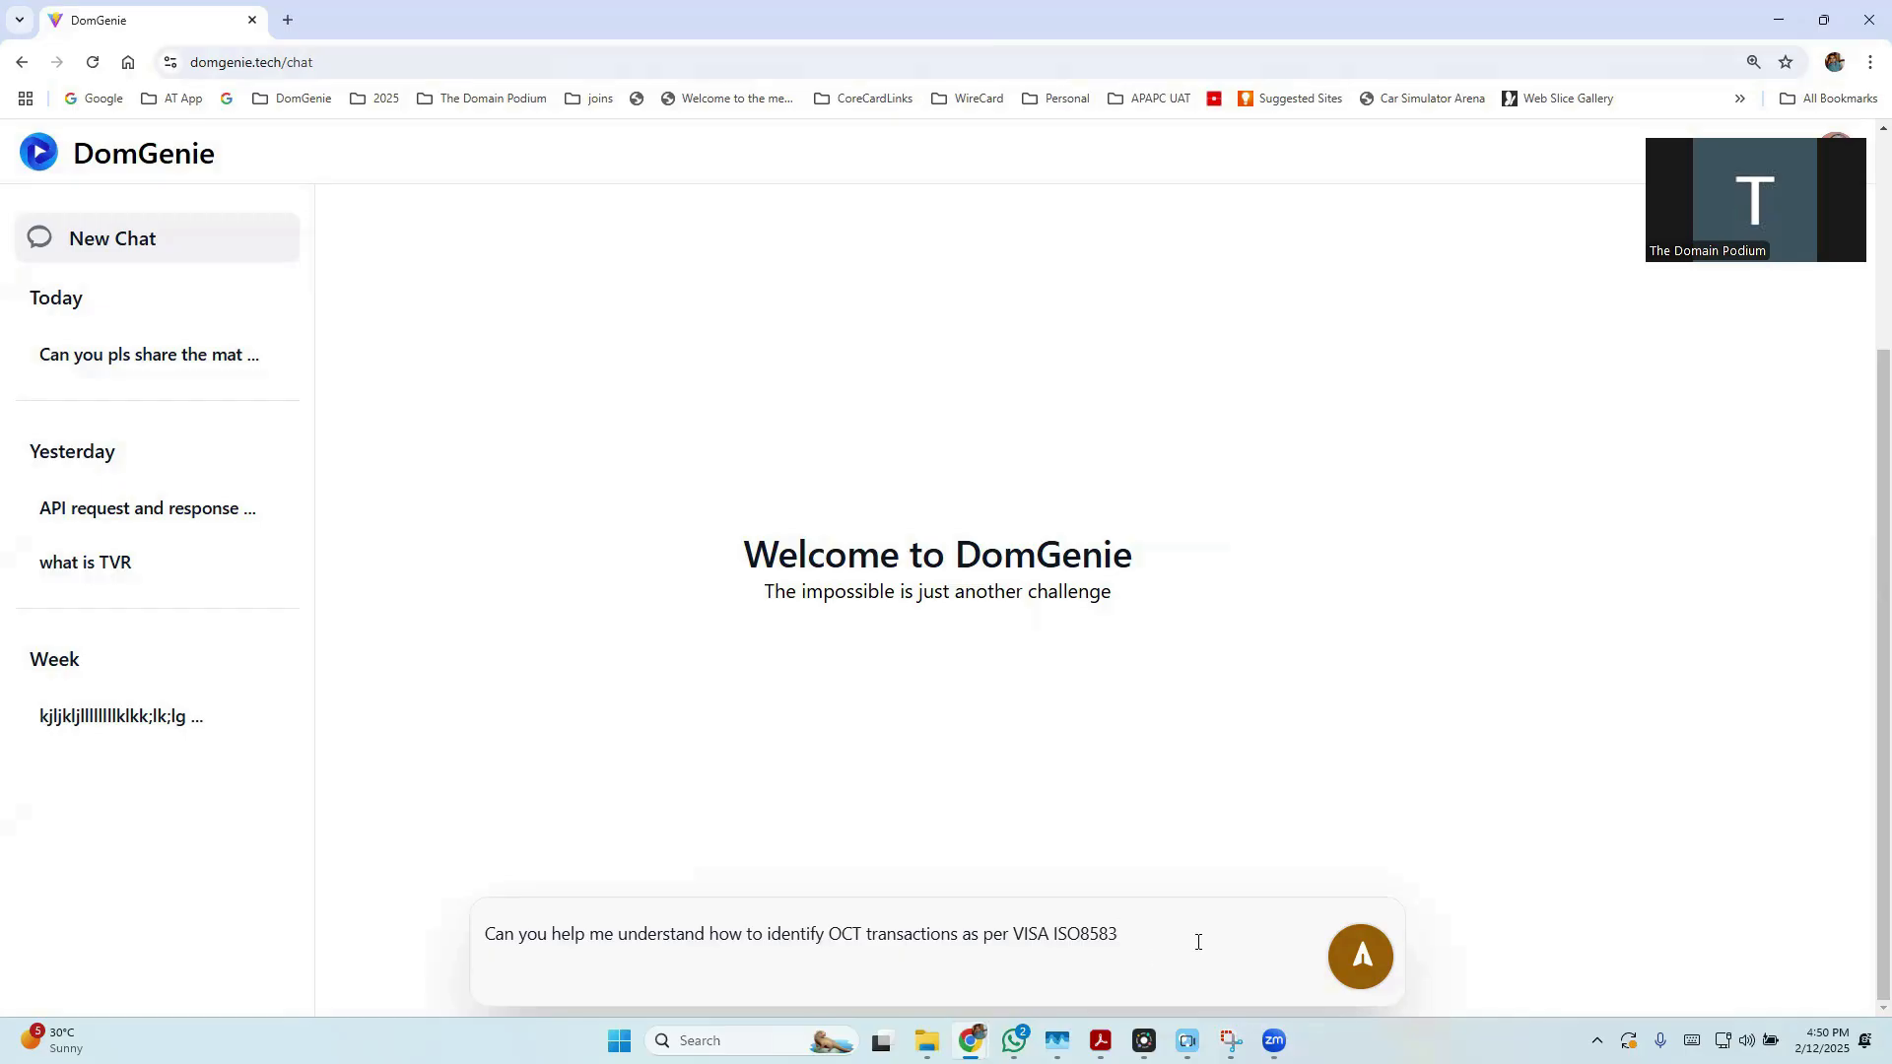
{"action": "left_click", "coordinate": [1360, 956]}
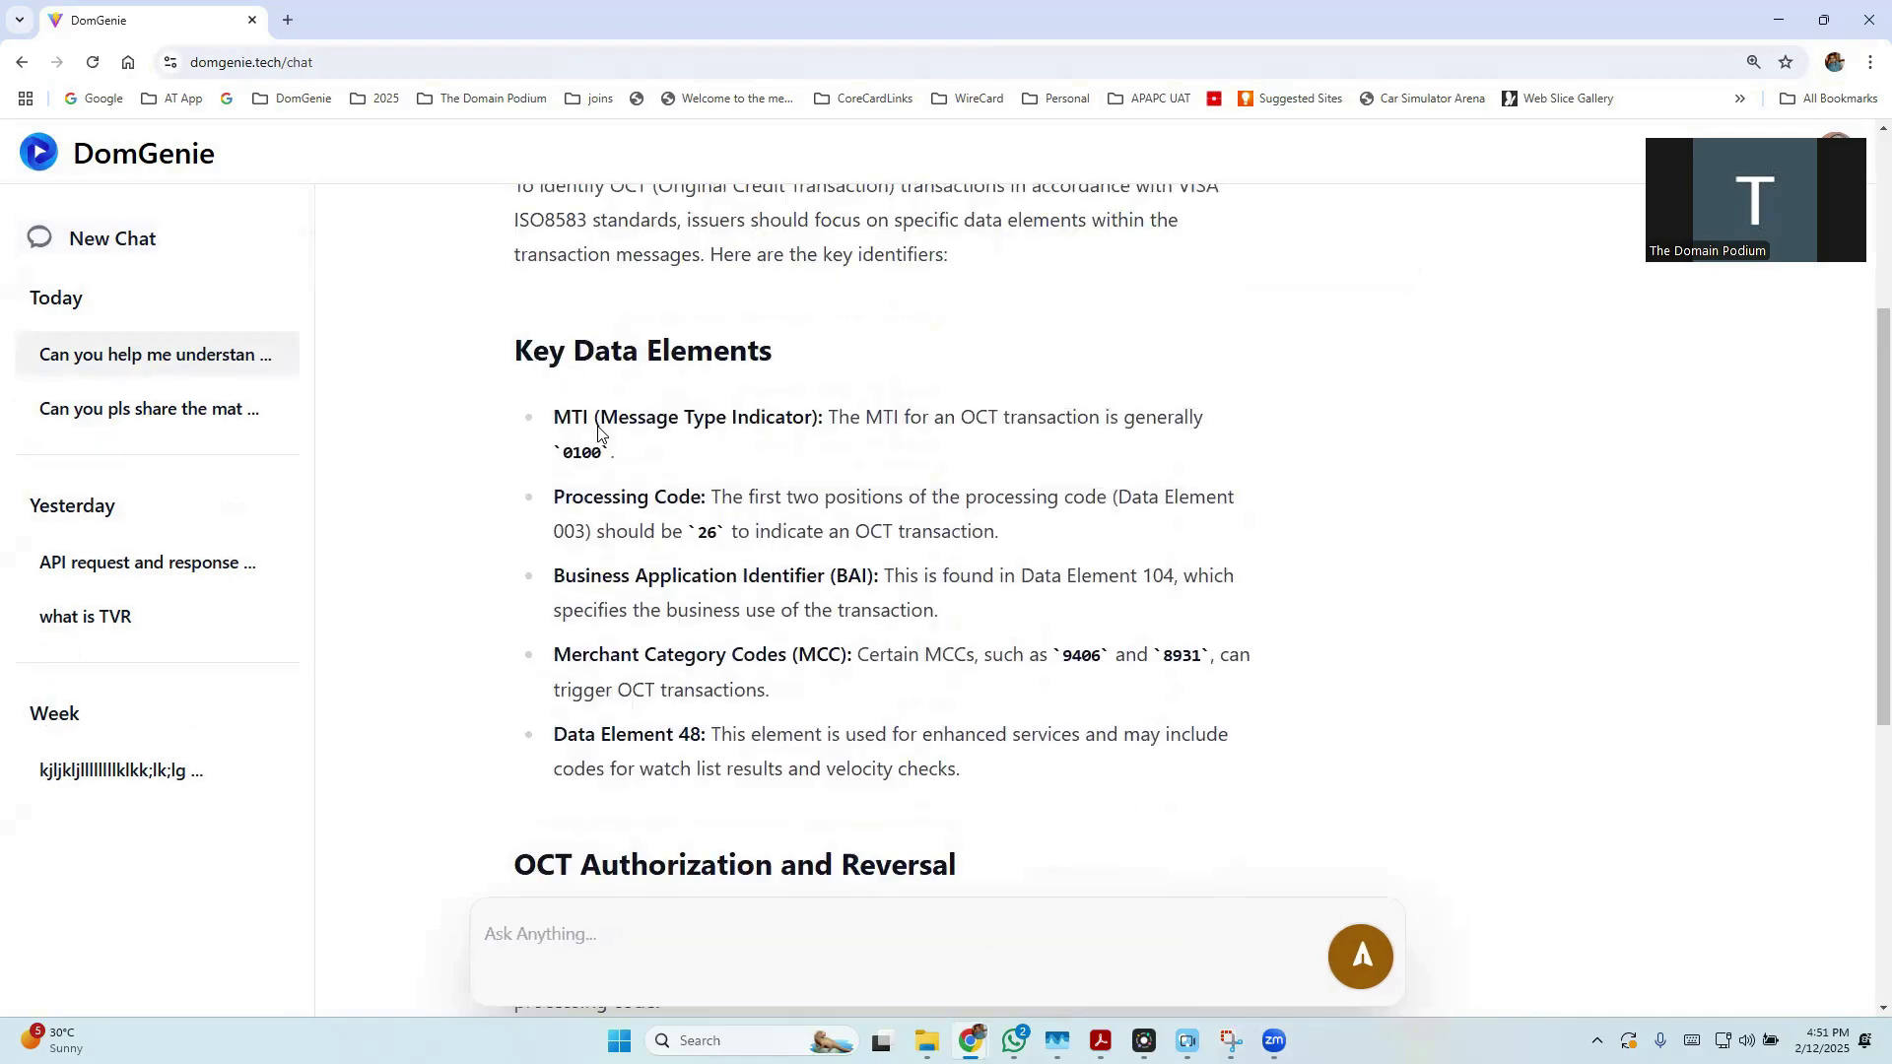
{"action": "left_click_drag", "start_coordinate": [554, 416], "coordinate": [613, 452]}
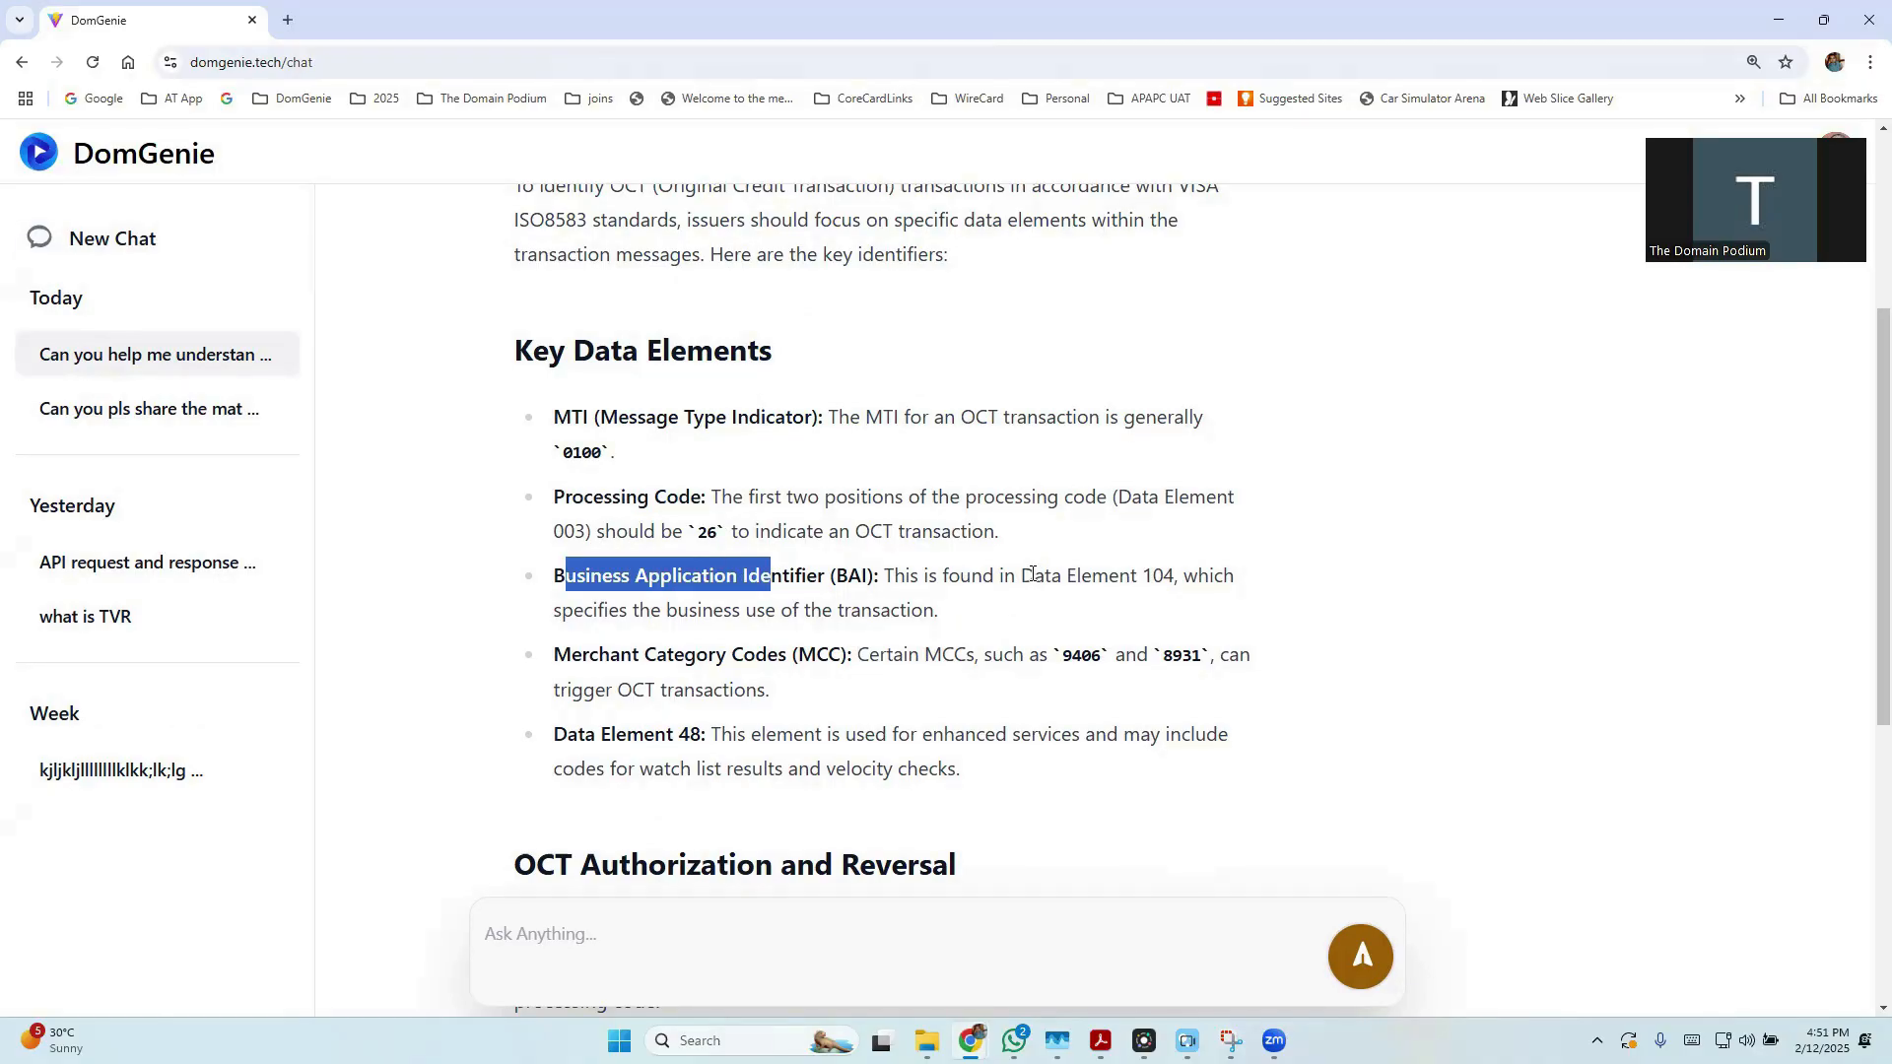
{"action": "left_click", "coordinate": [859, 661]}
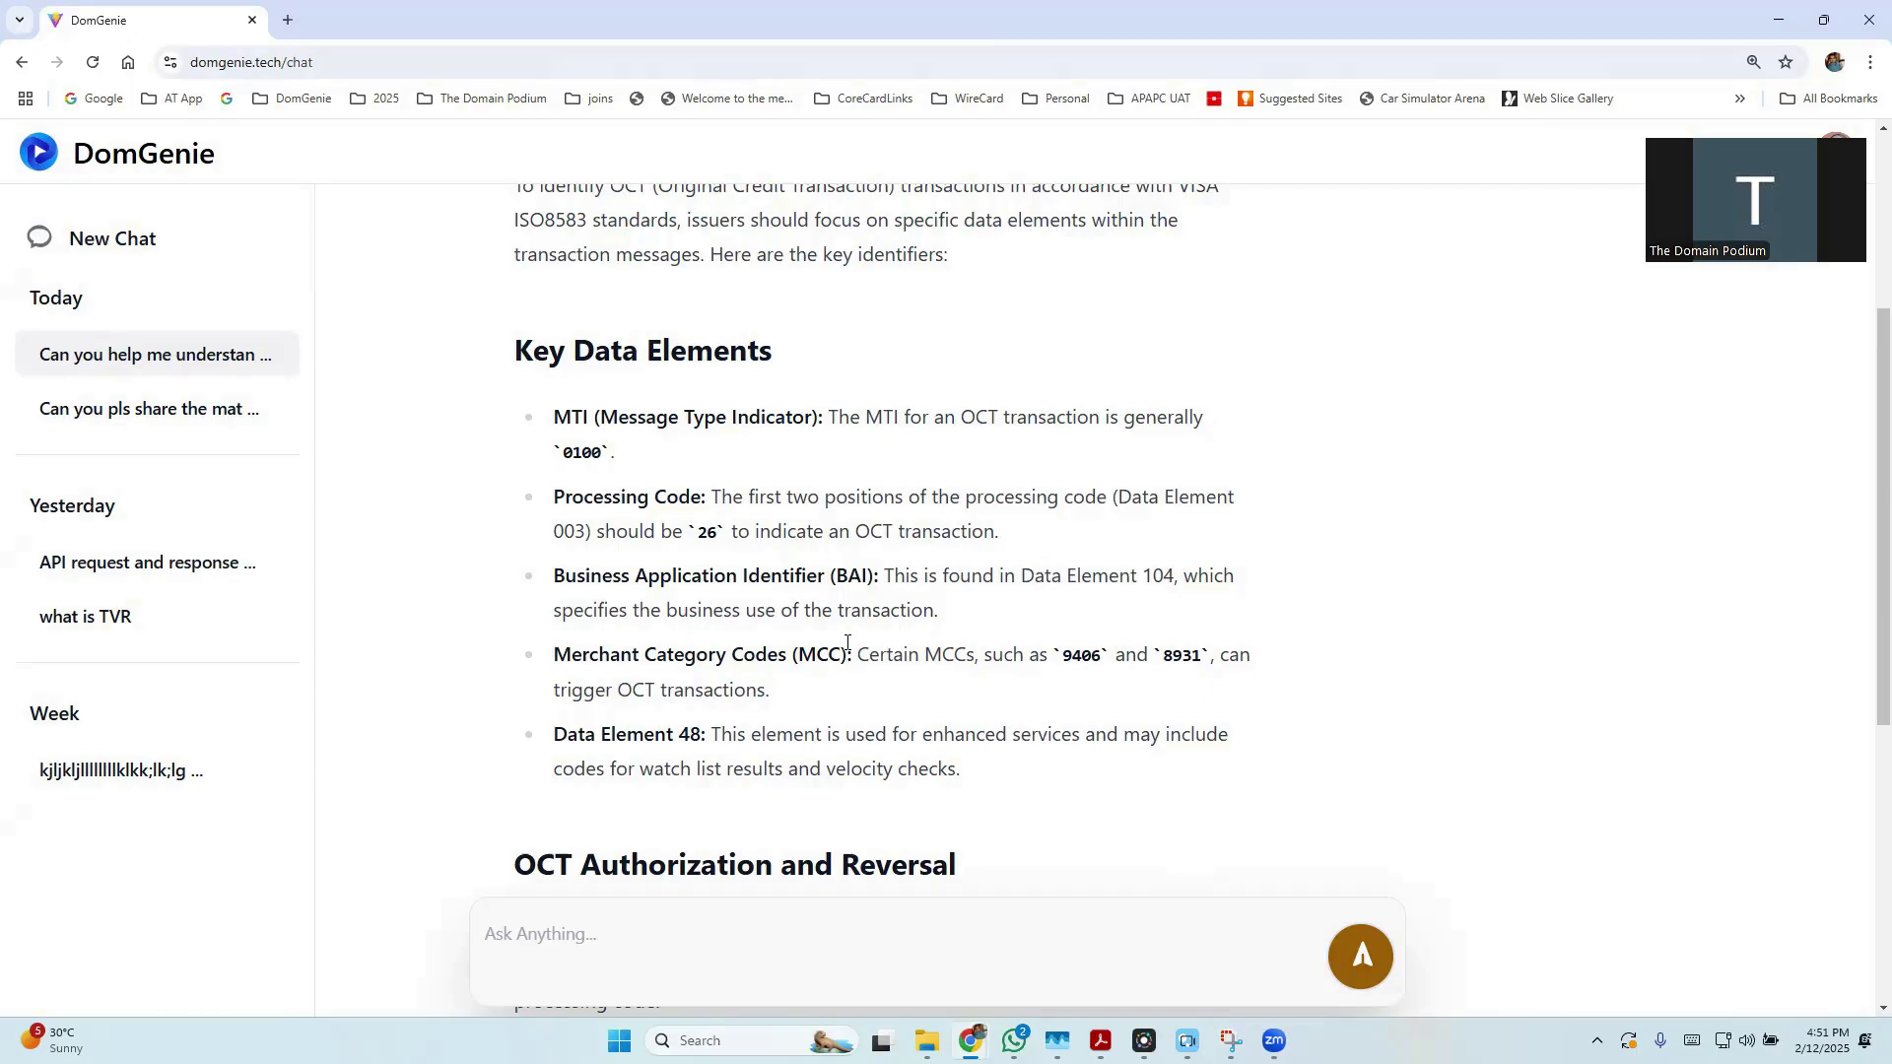
{"action": "scroll", "scroll_direction": "down", "scroll_amount": 3}
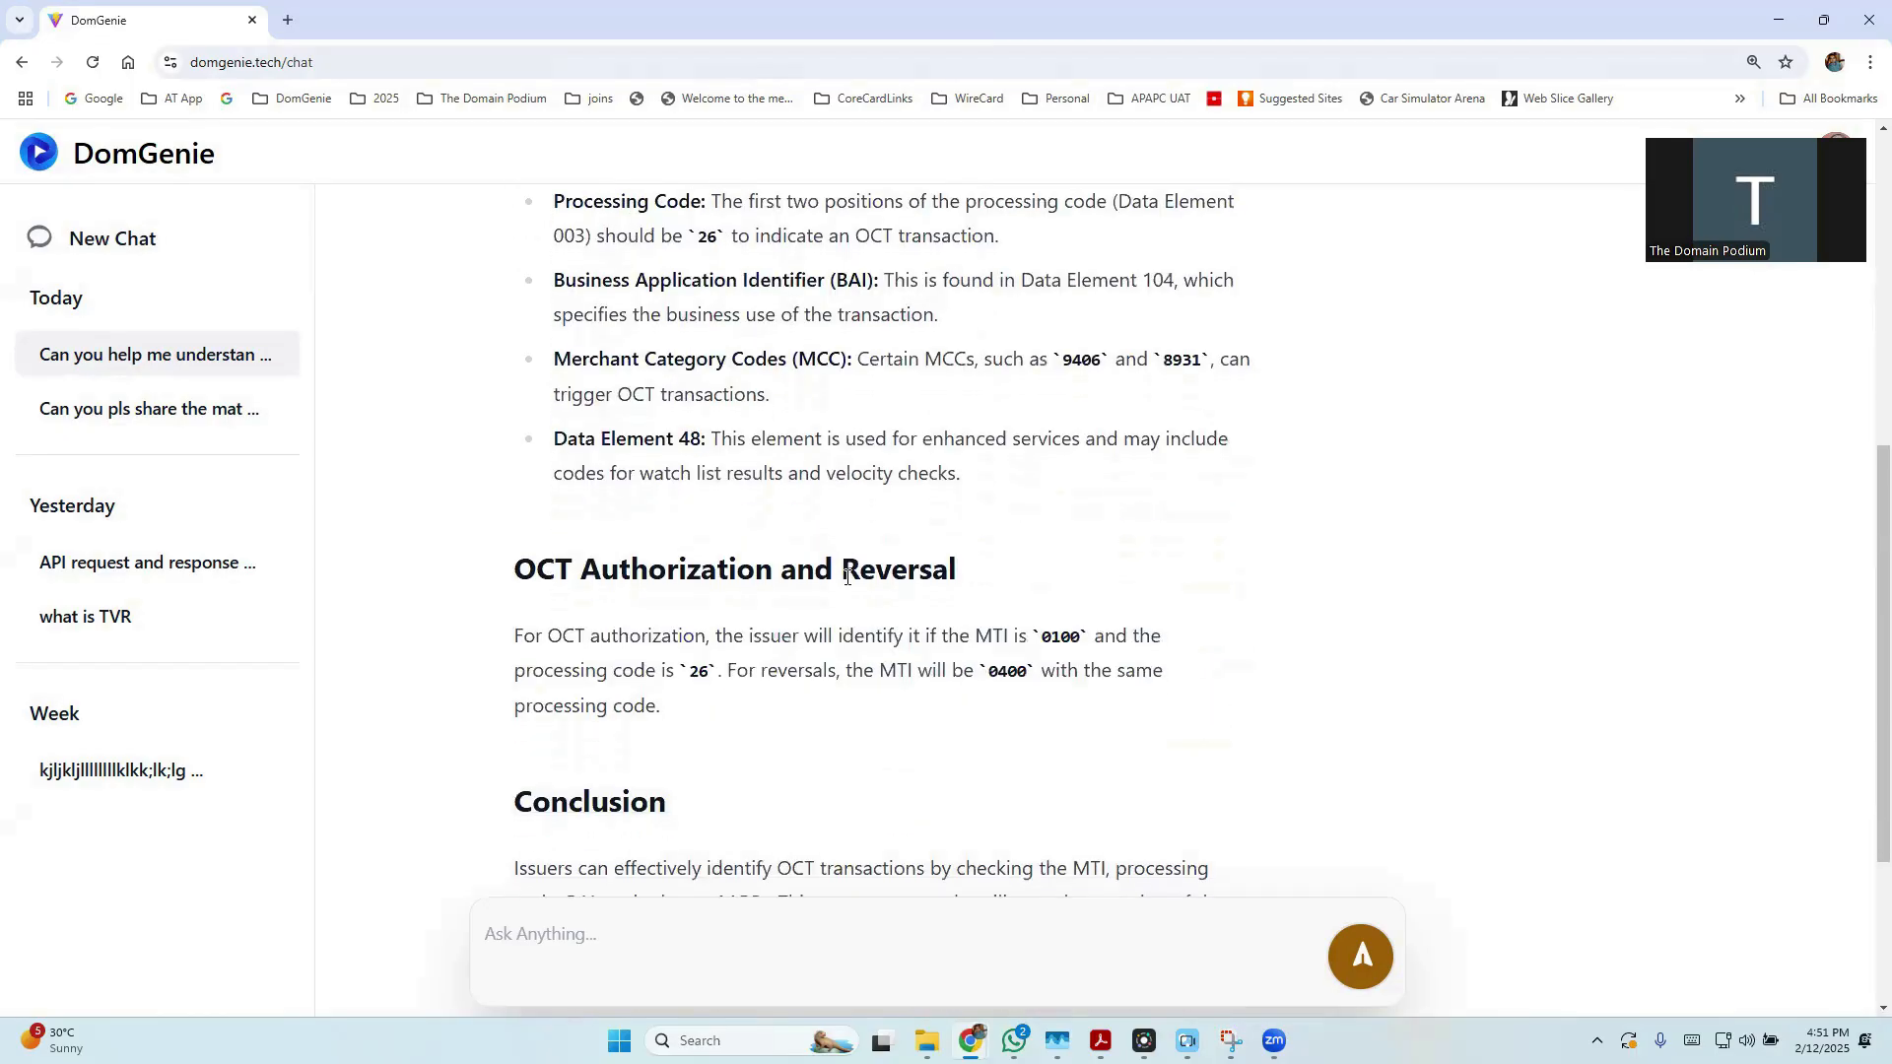
{"action": "left_click_drag", "start_coordinate": [692, 279], "coordinate": [891, 280]}
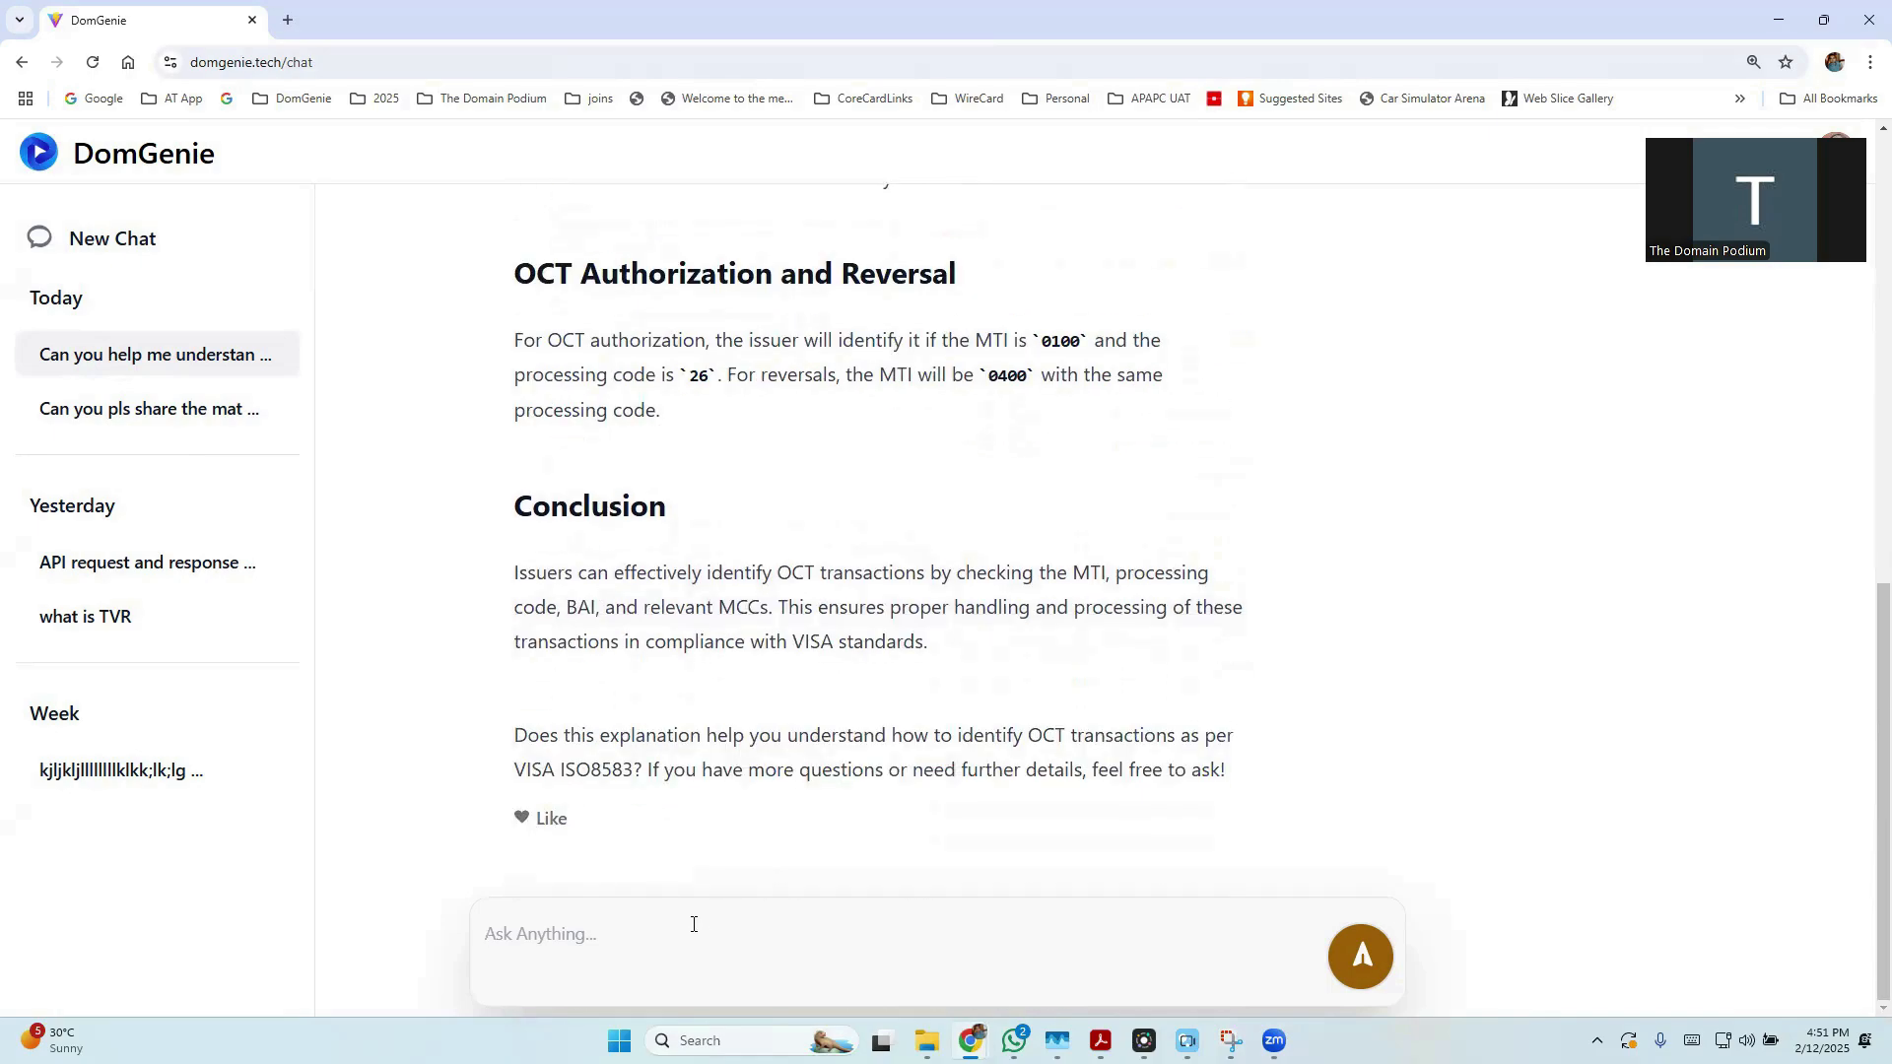
Ask for clearing matching logic, reviewing criteria like Local Transaction Date & Time and Unique Transaction ID
{"action": "type", "text": "Pls share the matching logic for a clearing transaction during the clearing file processing"}
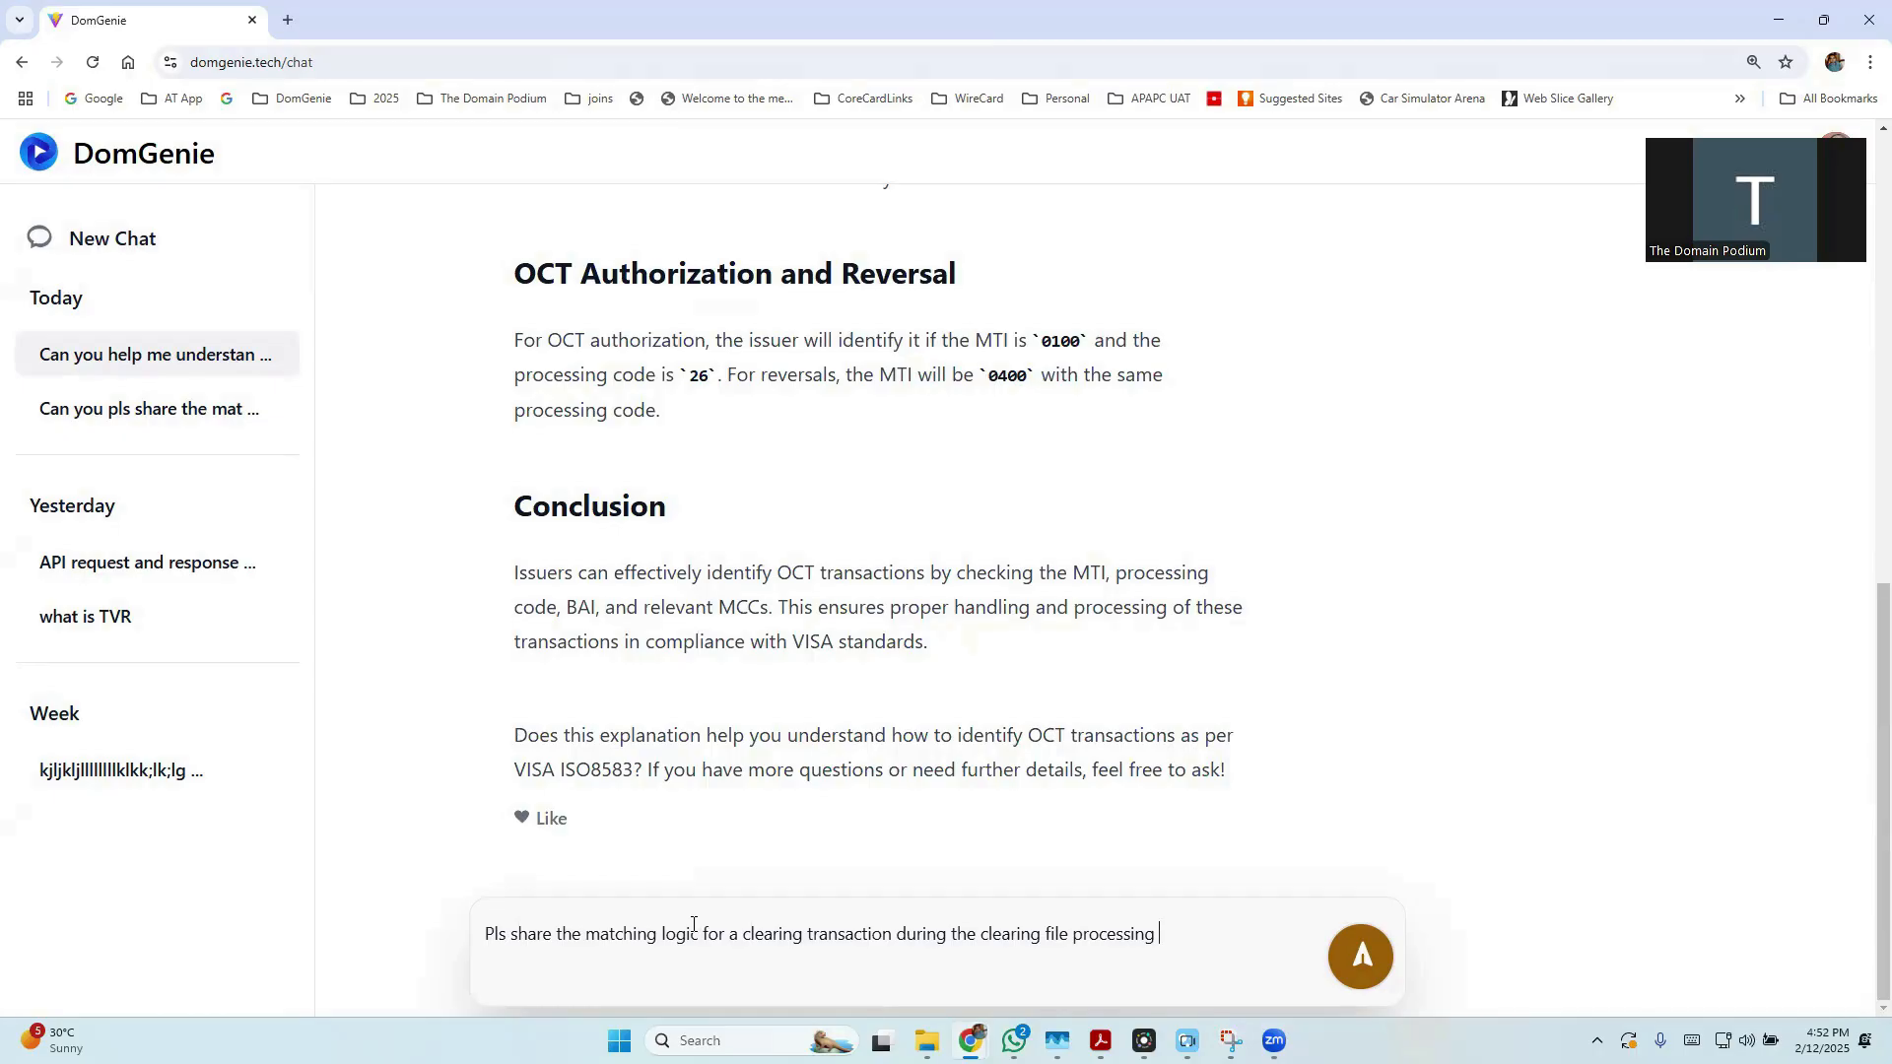
{"action": "left_click", "coordinate": [1360, 955]}
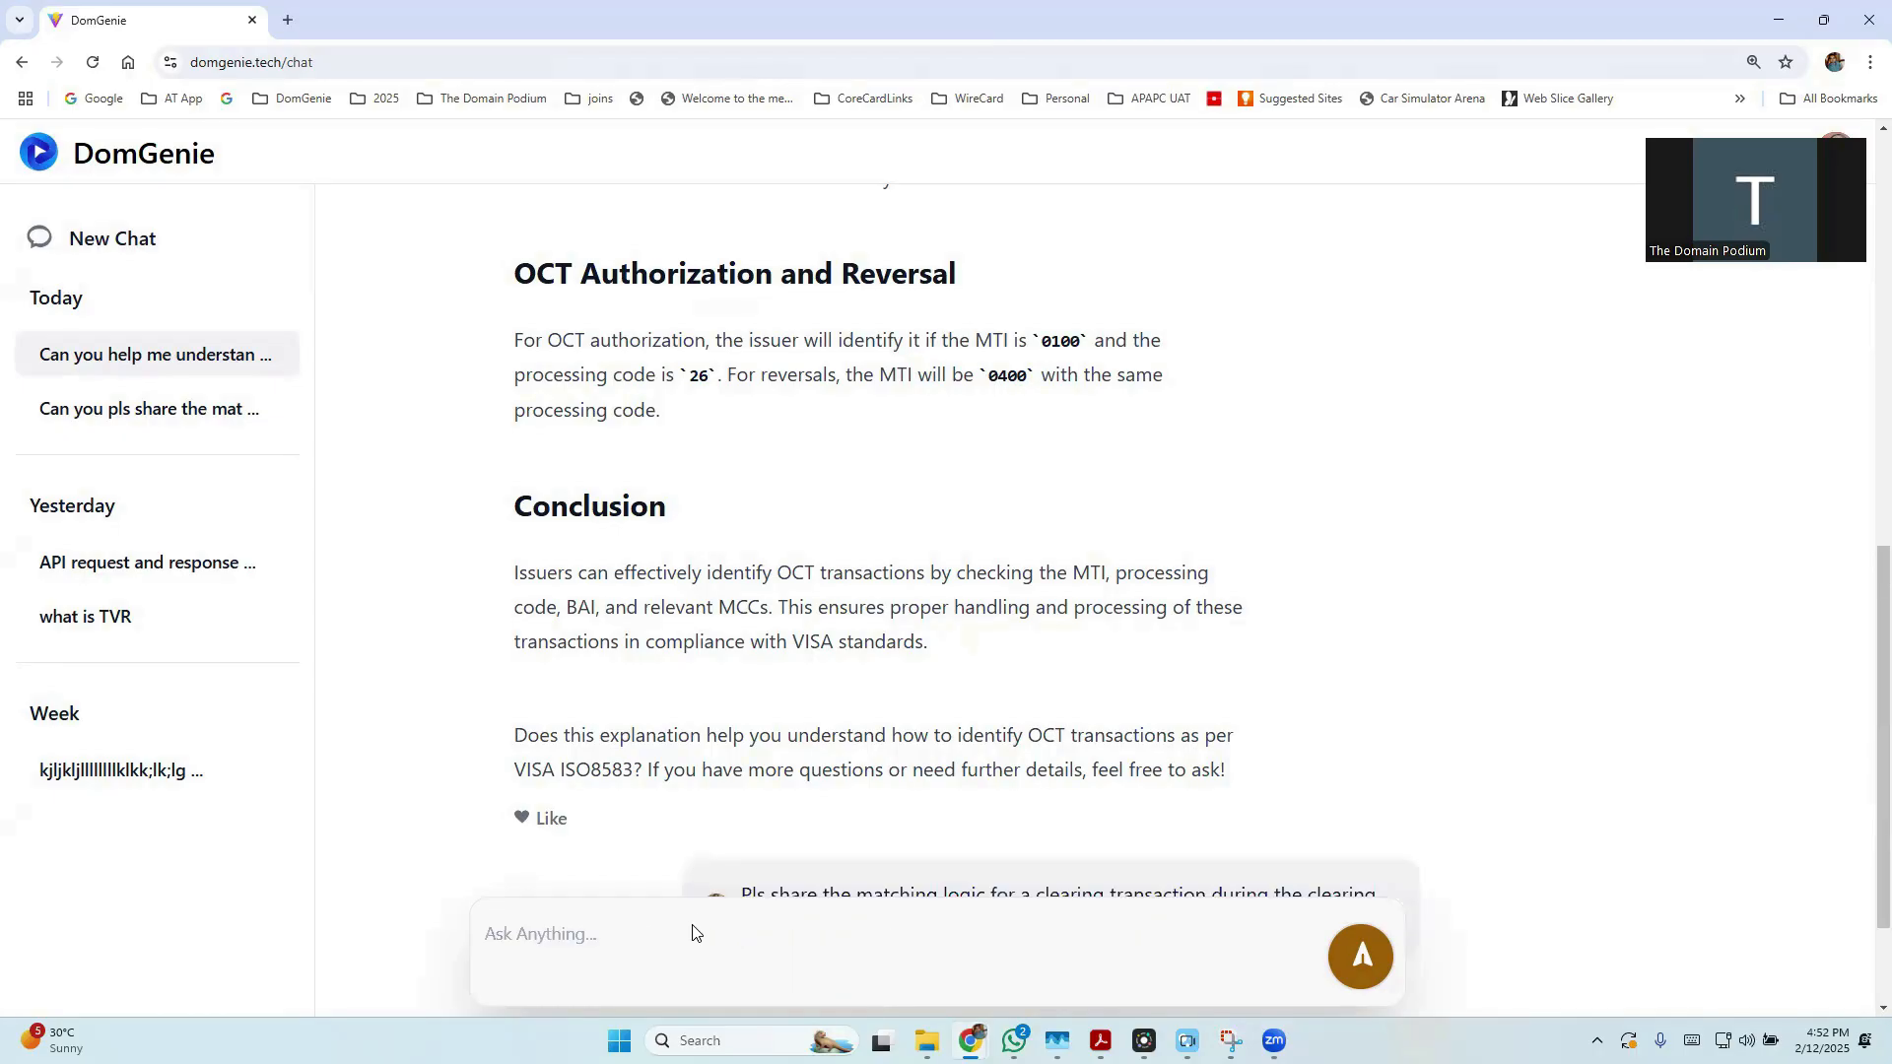
{"action": "scroll", "scroll_direction": "down", "scroll_amount": 3}
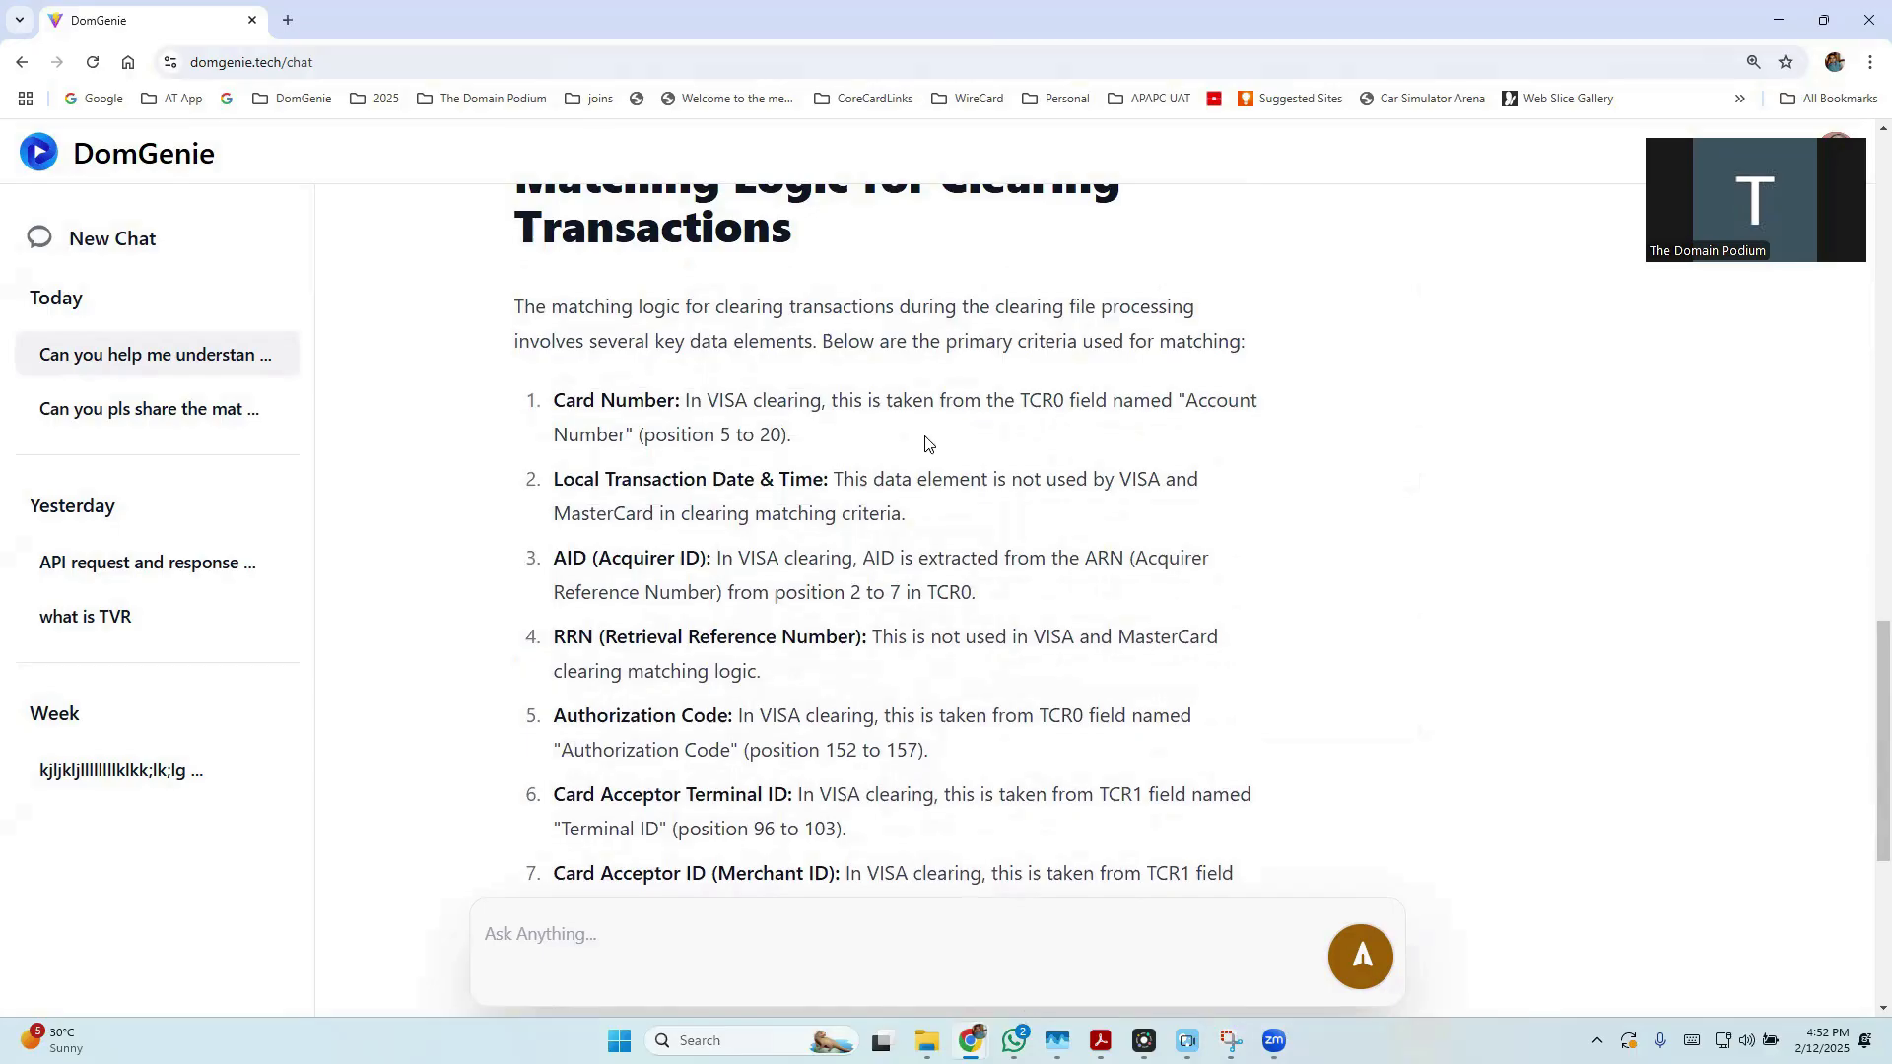
{"action": "left_click_drag", "start_coordinate": [986, 399], "coordinate": [1092, 399]}
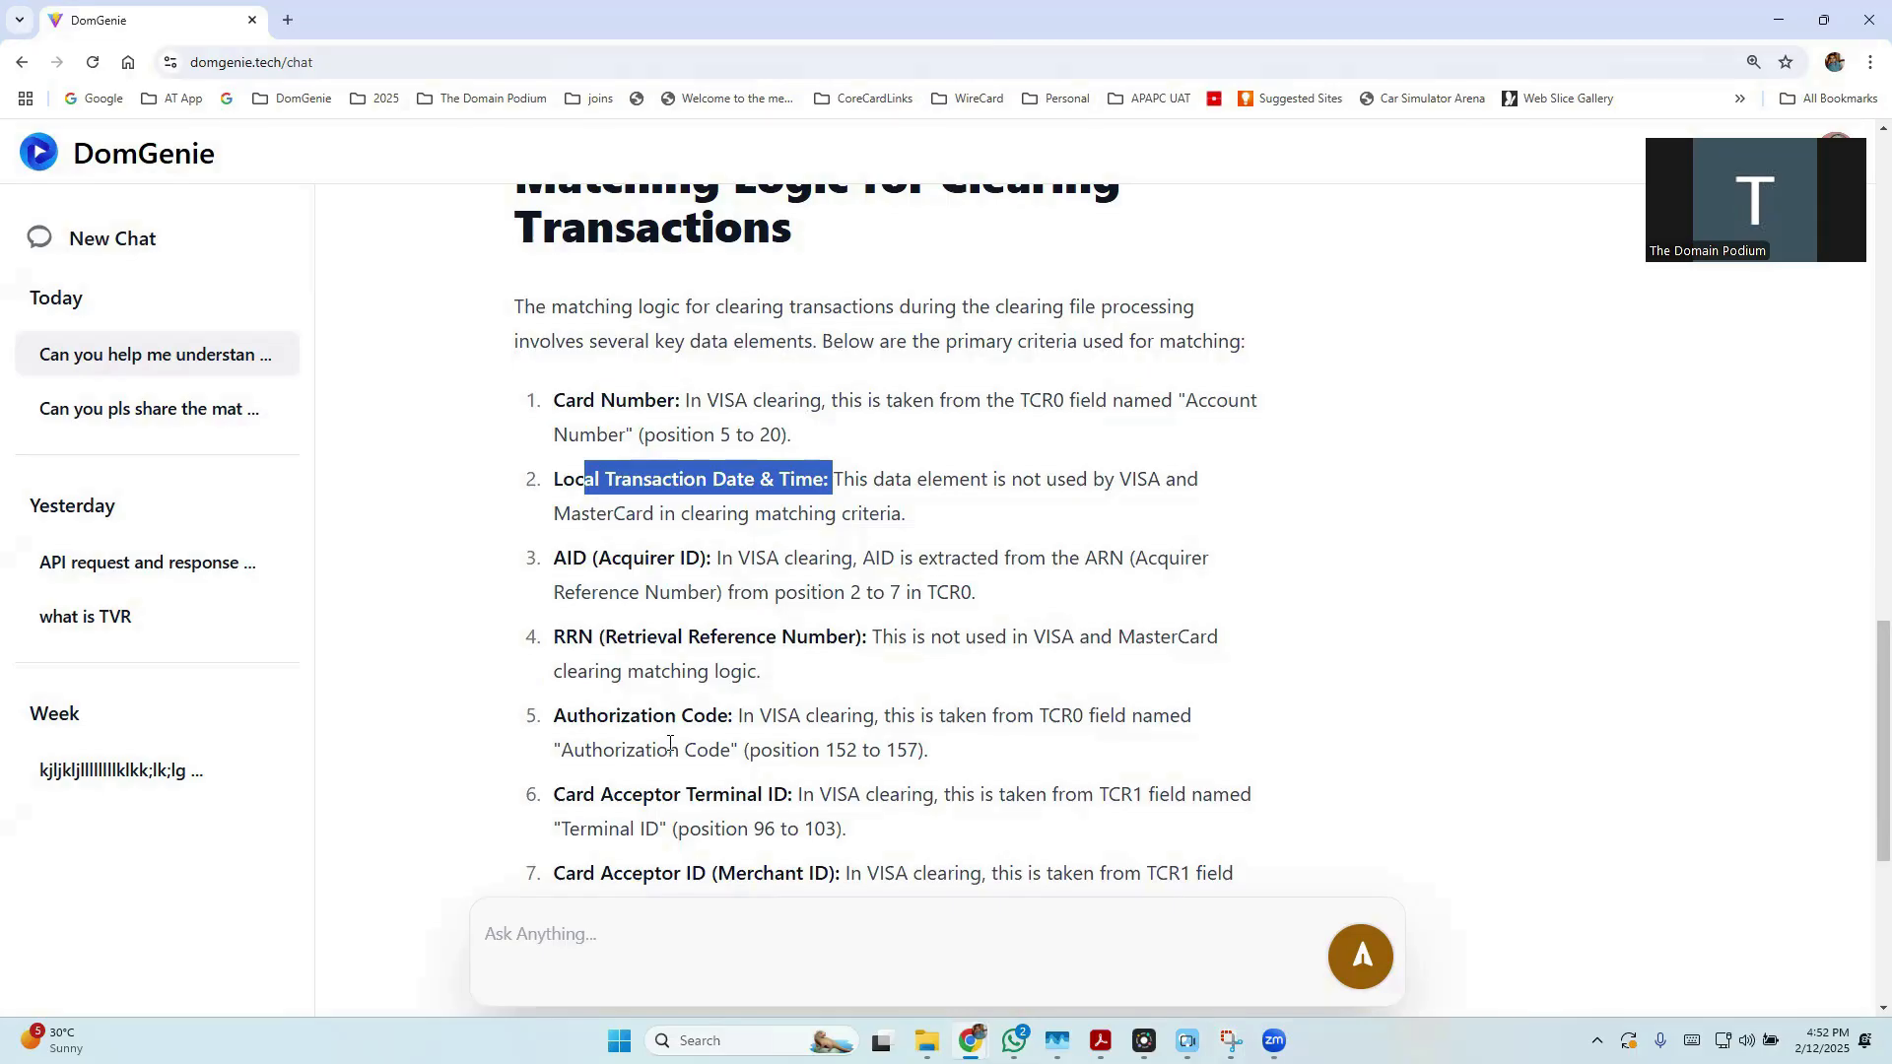
{"action": "scroll", "scroll_direction": "down", "scroll_amount": 3}
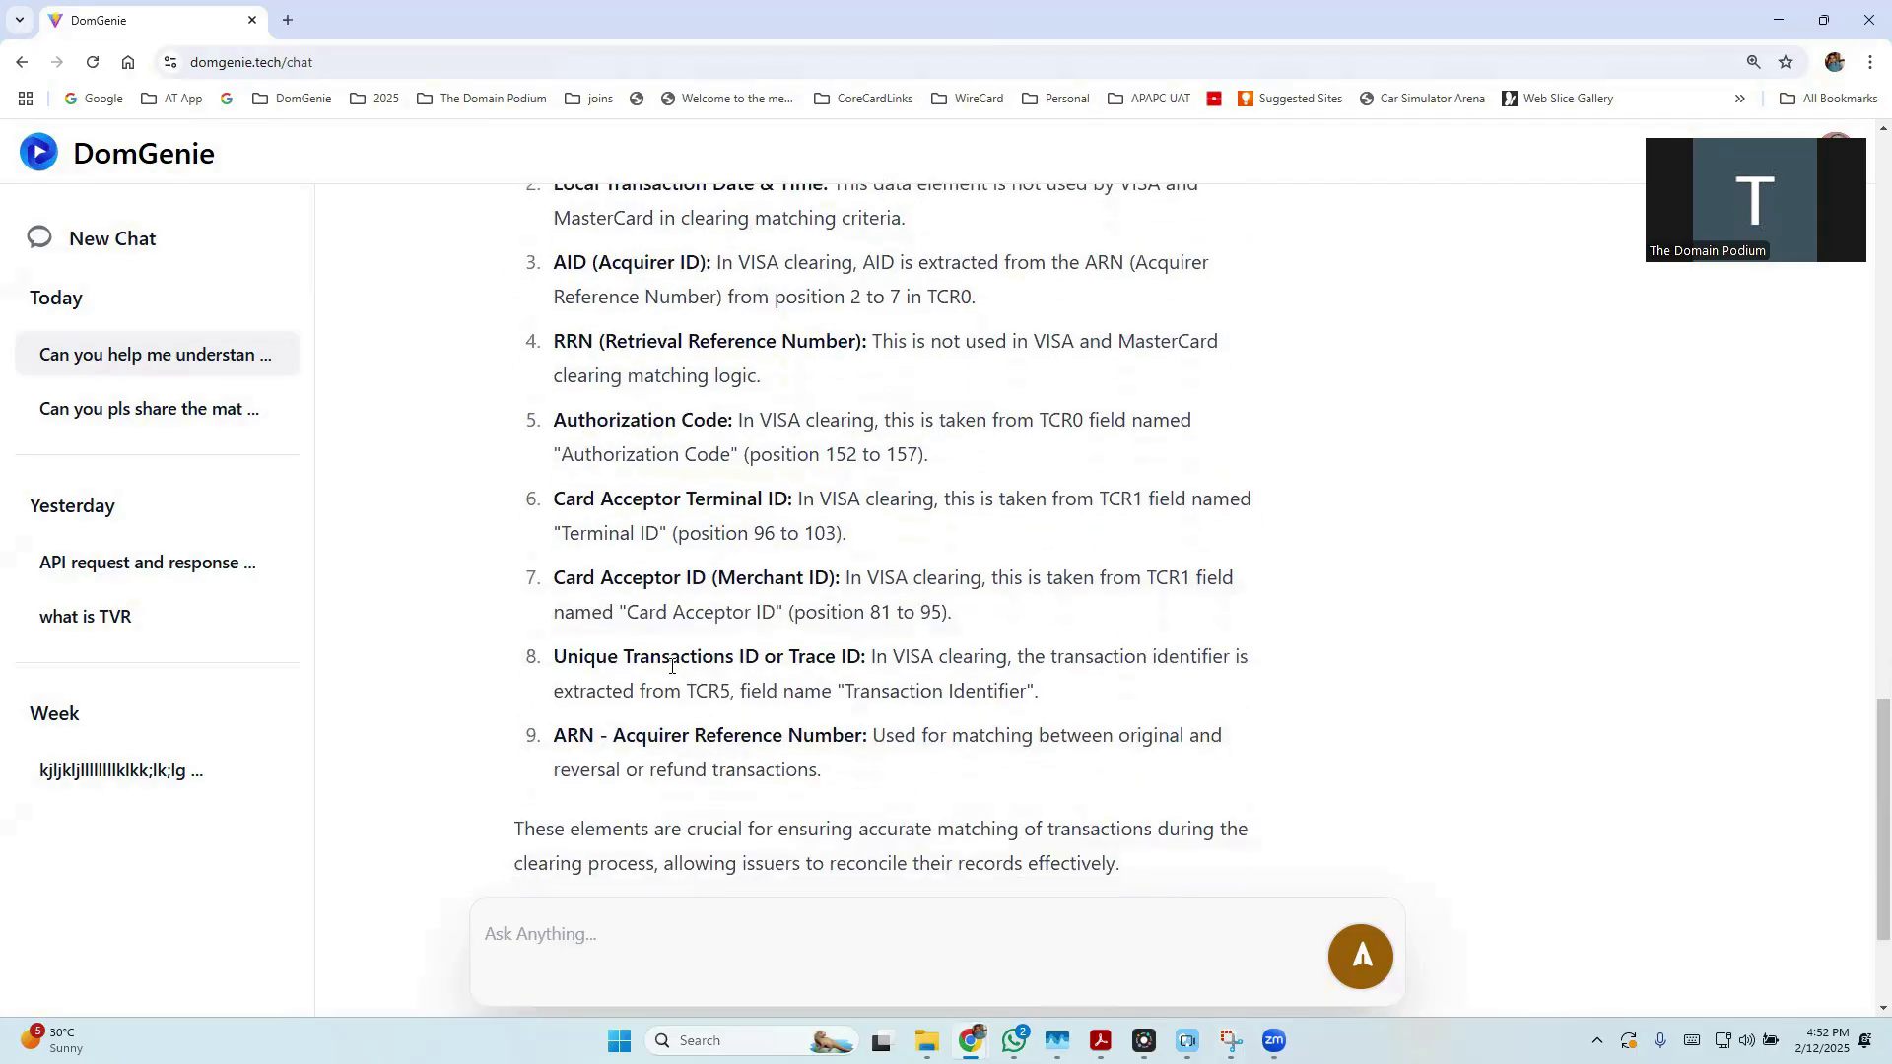
{"action": "double_click", "coordinate": [681, 656]}
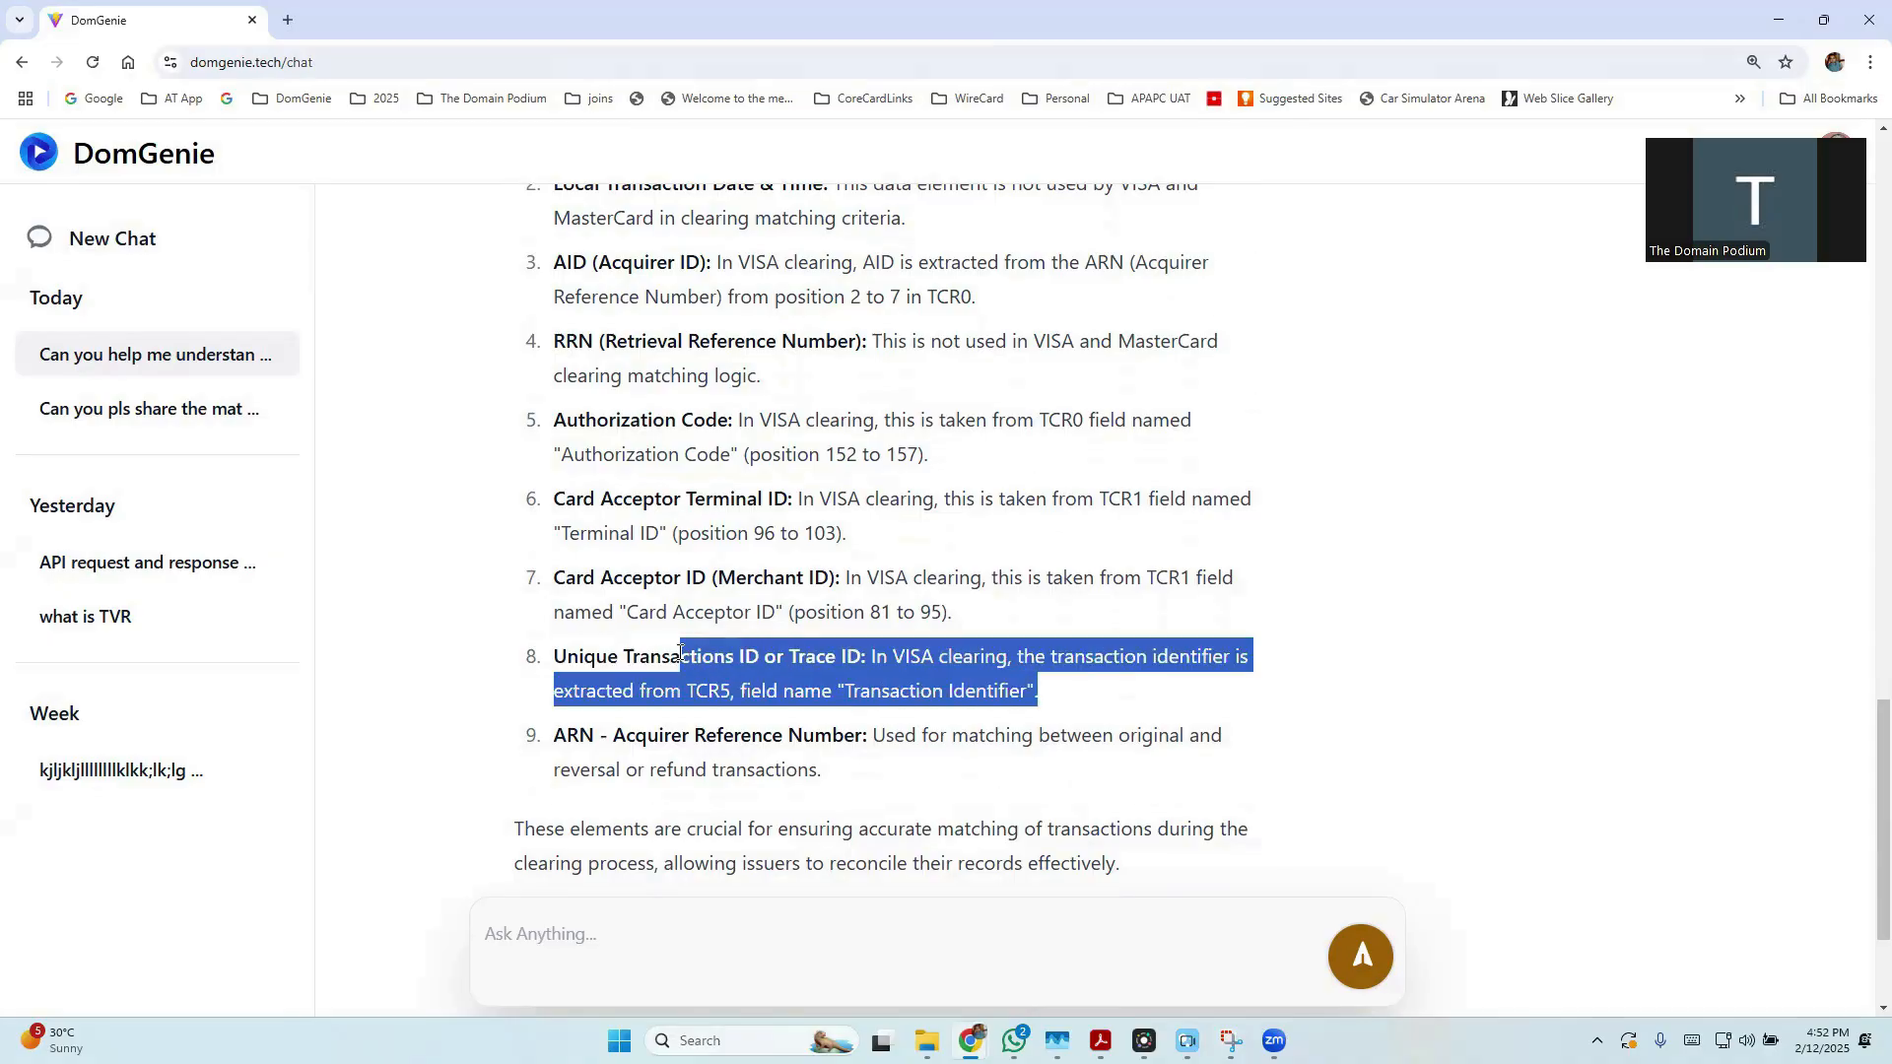
{"action": "scroll", "scroll_direction": "down", "scroll_amount": 3}
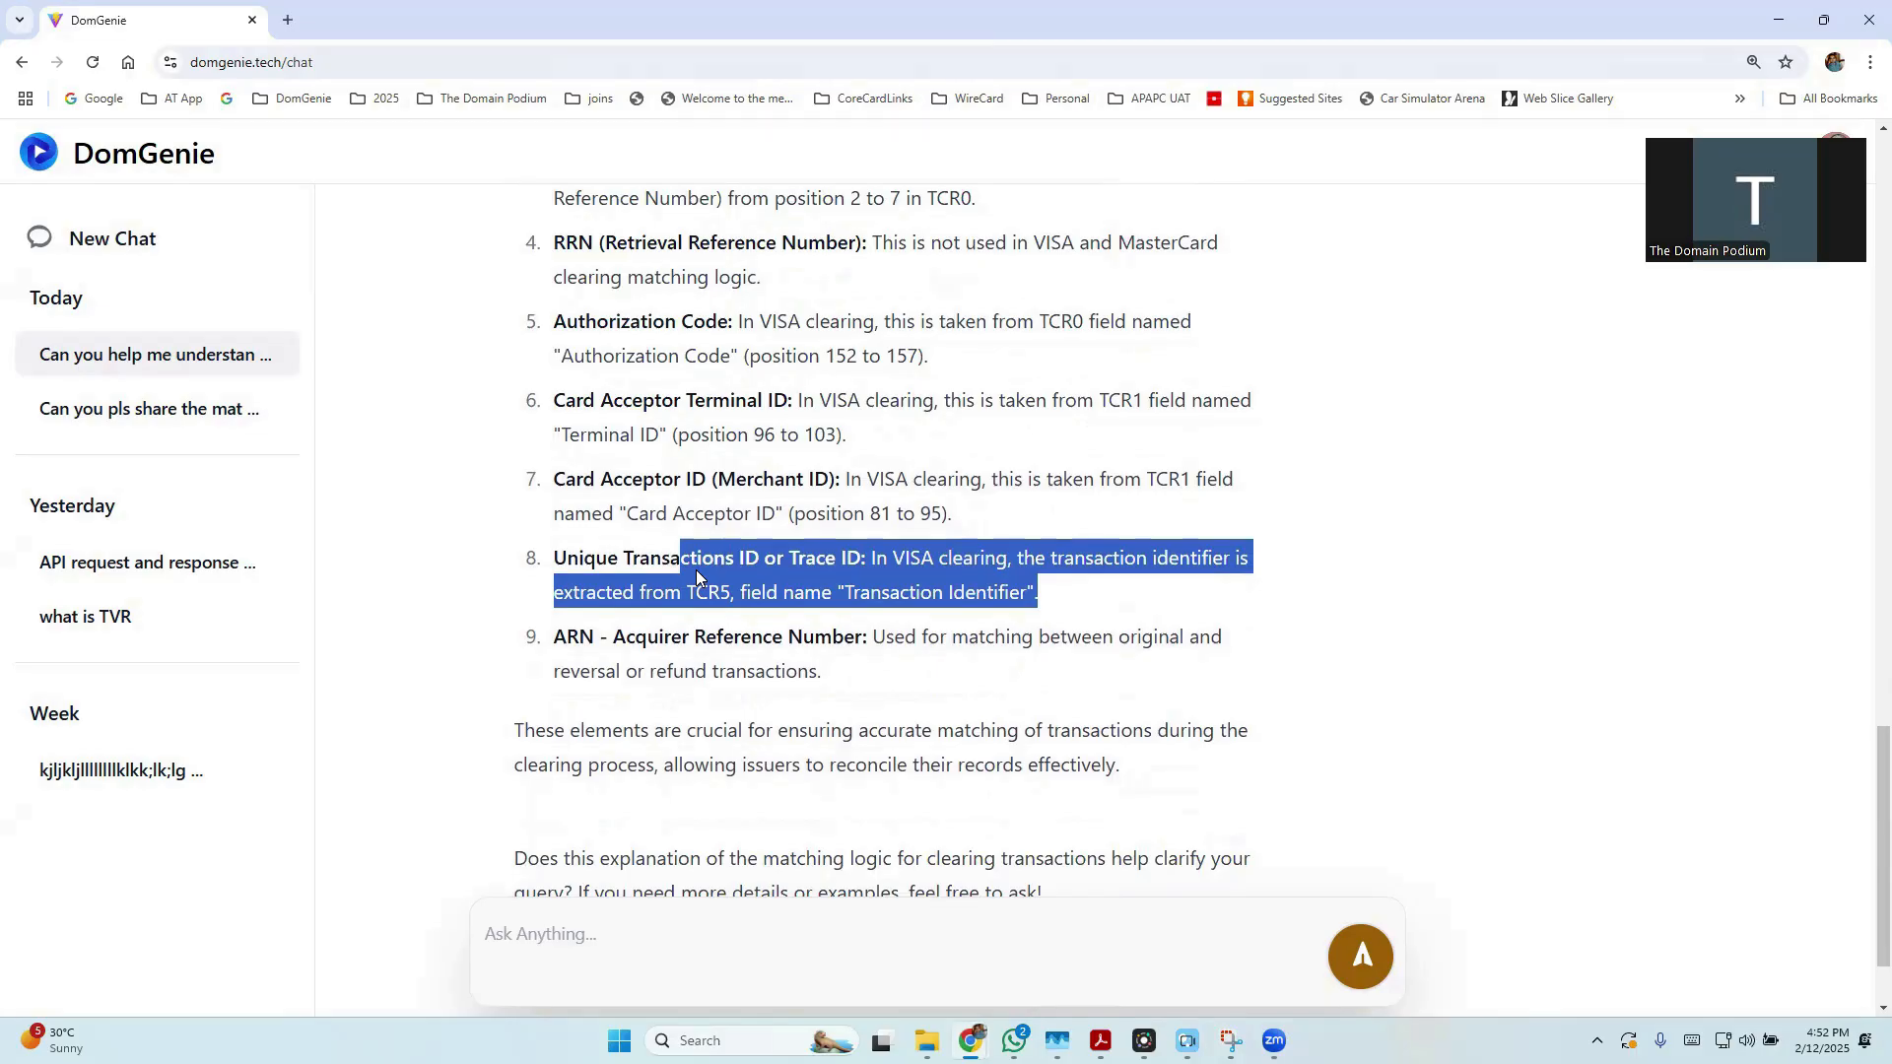
{"action": "mouse_move", "coordinate": [807, 496]}
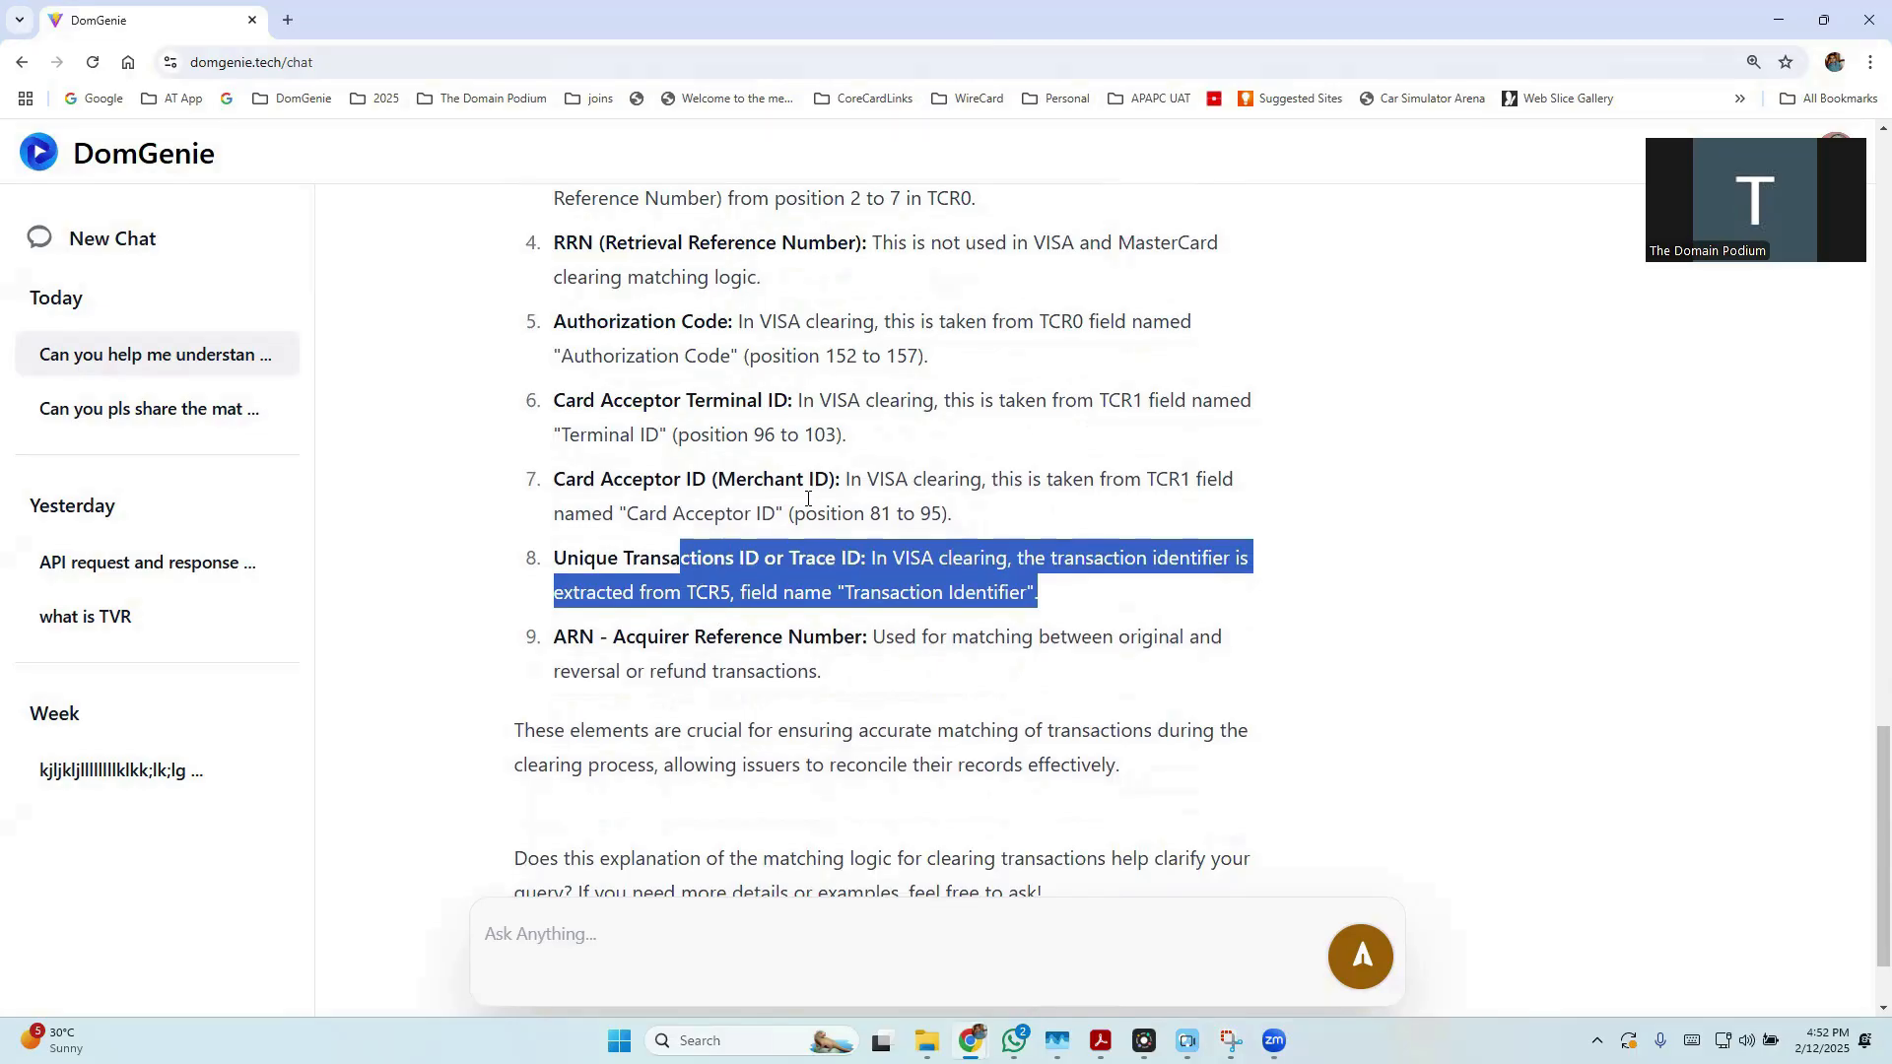
{"action": "scroll", "scroll_direction": "down", "scroll_amount": 3}
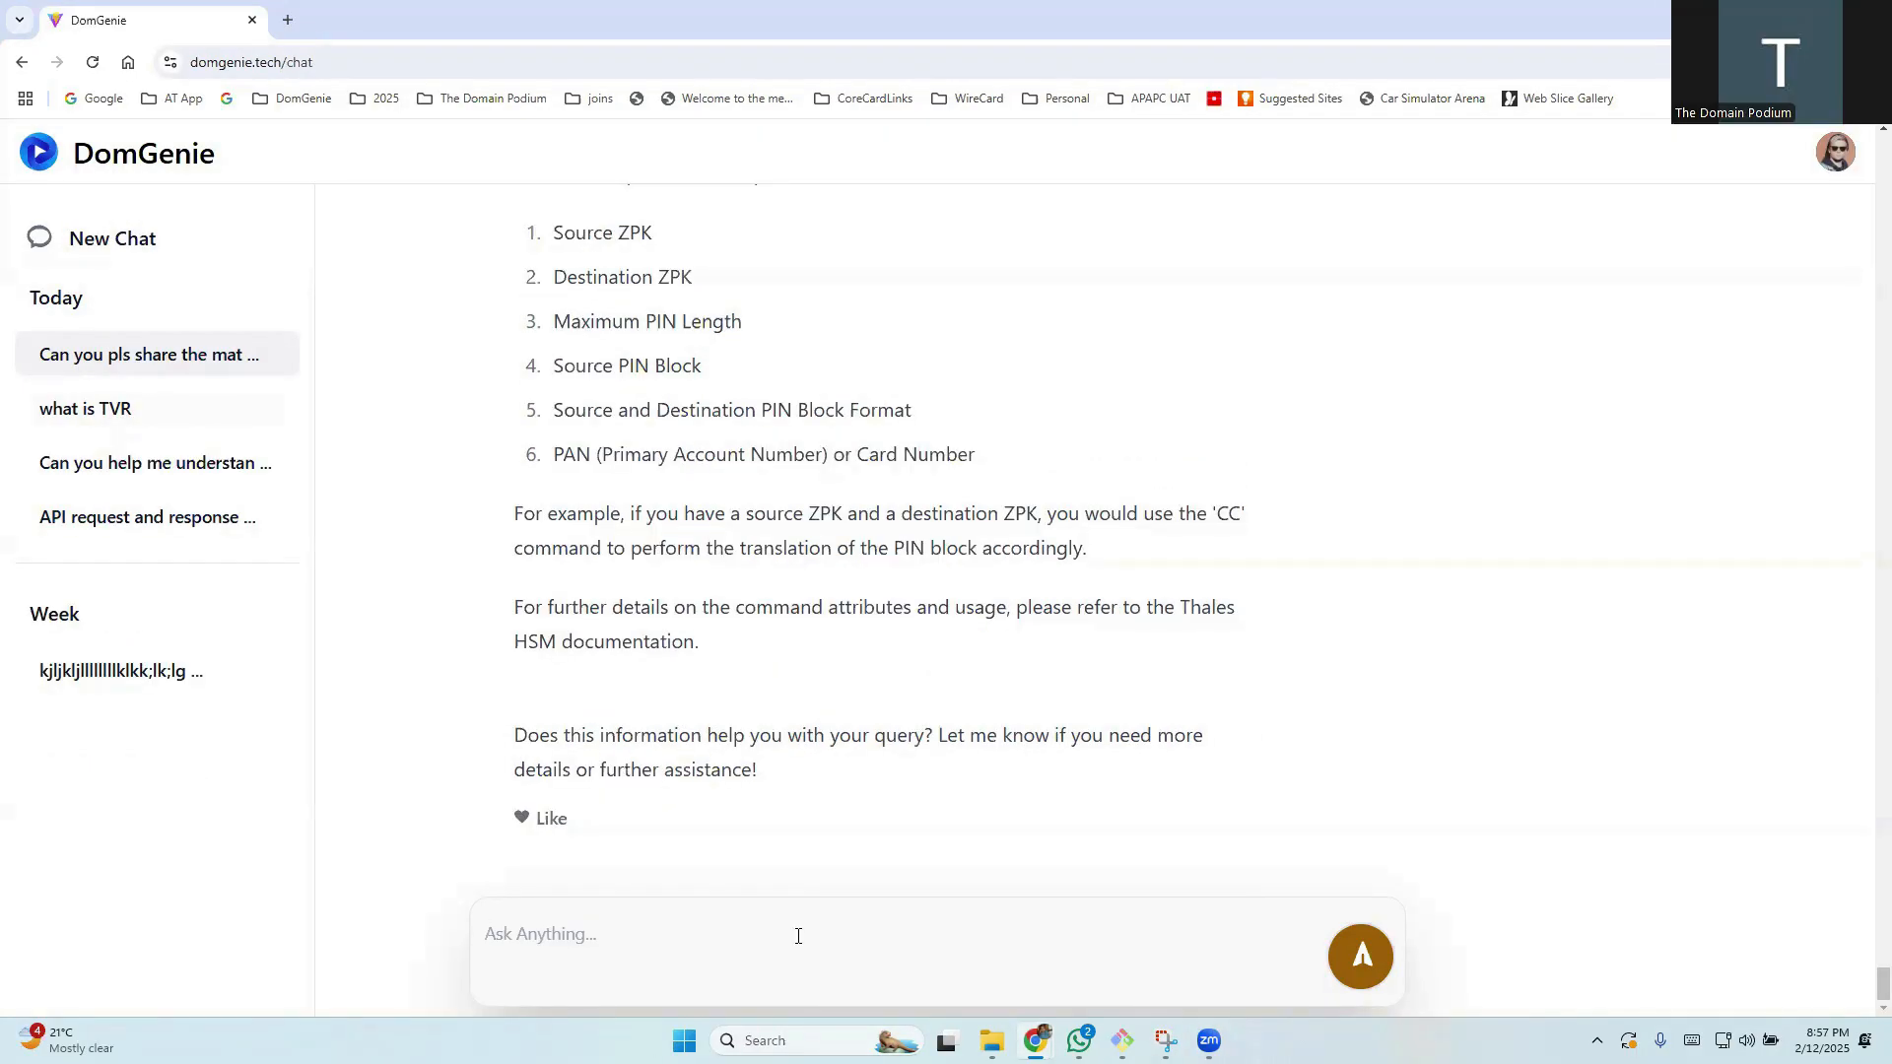
Ask about the HSM keys exchange process and highlight the key component generation command
{"action": "type", "text": "Can you please"}
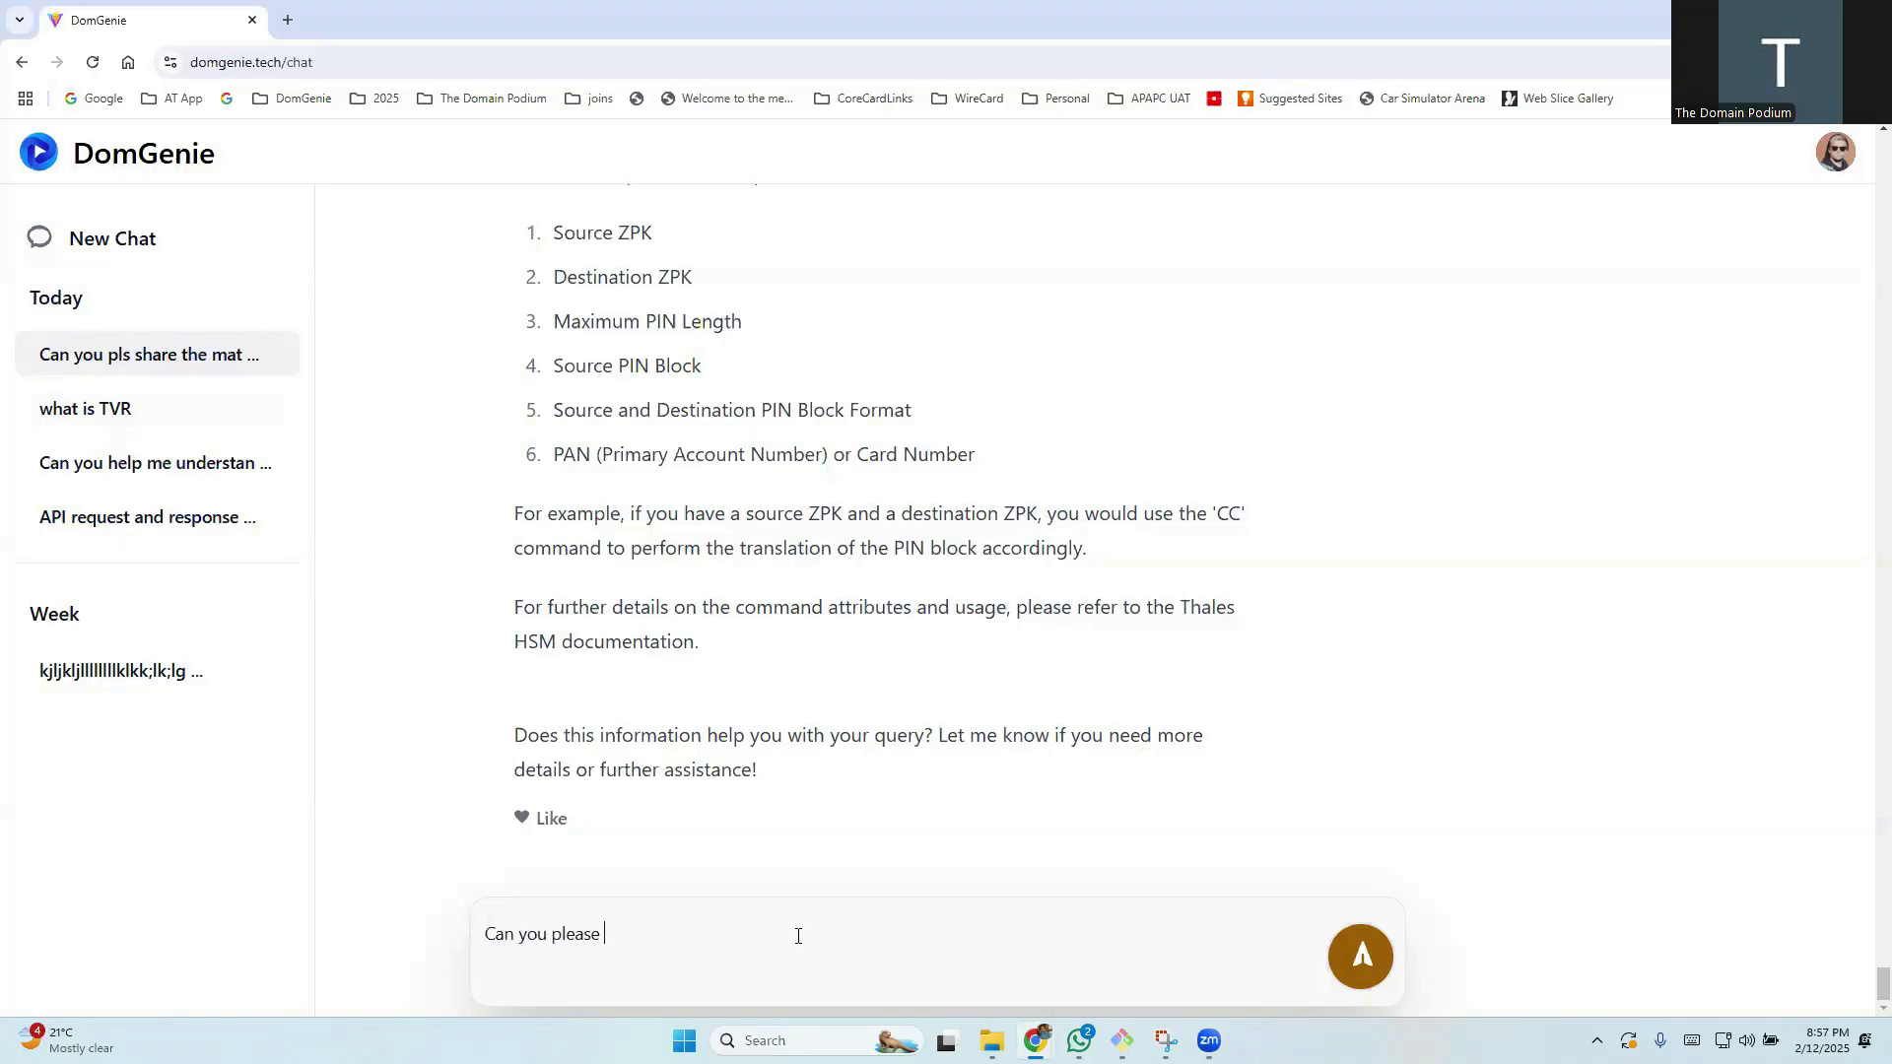
{"action": "left_click", "coordinate": [1360, 955]}
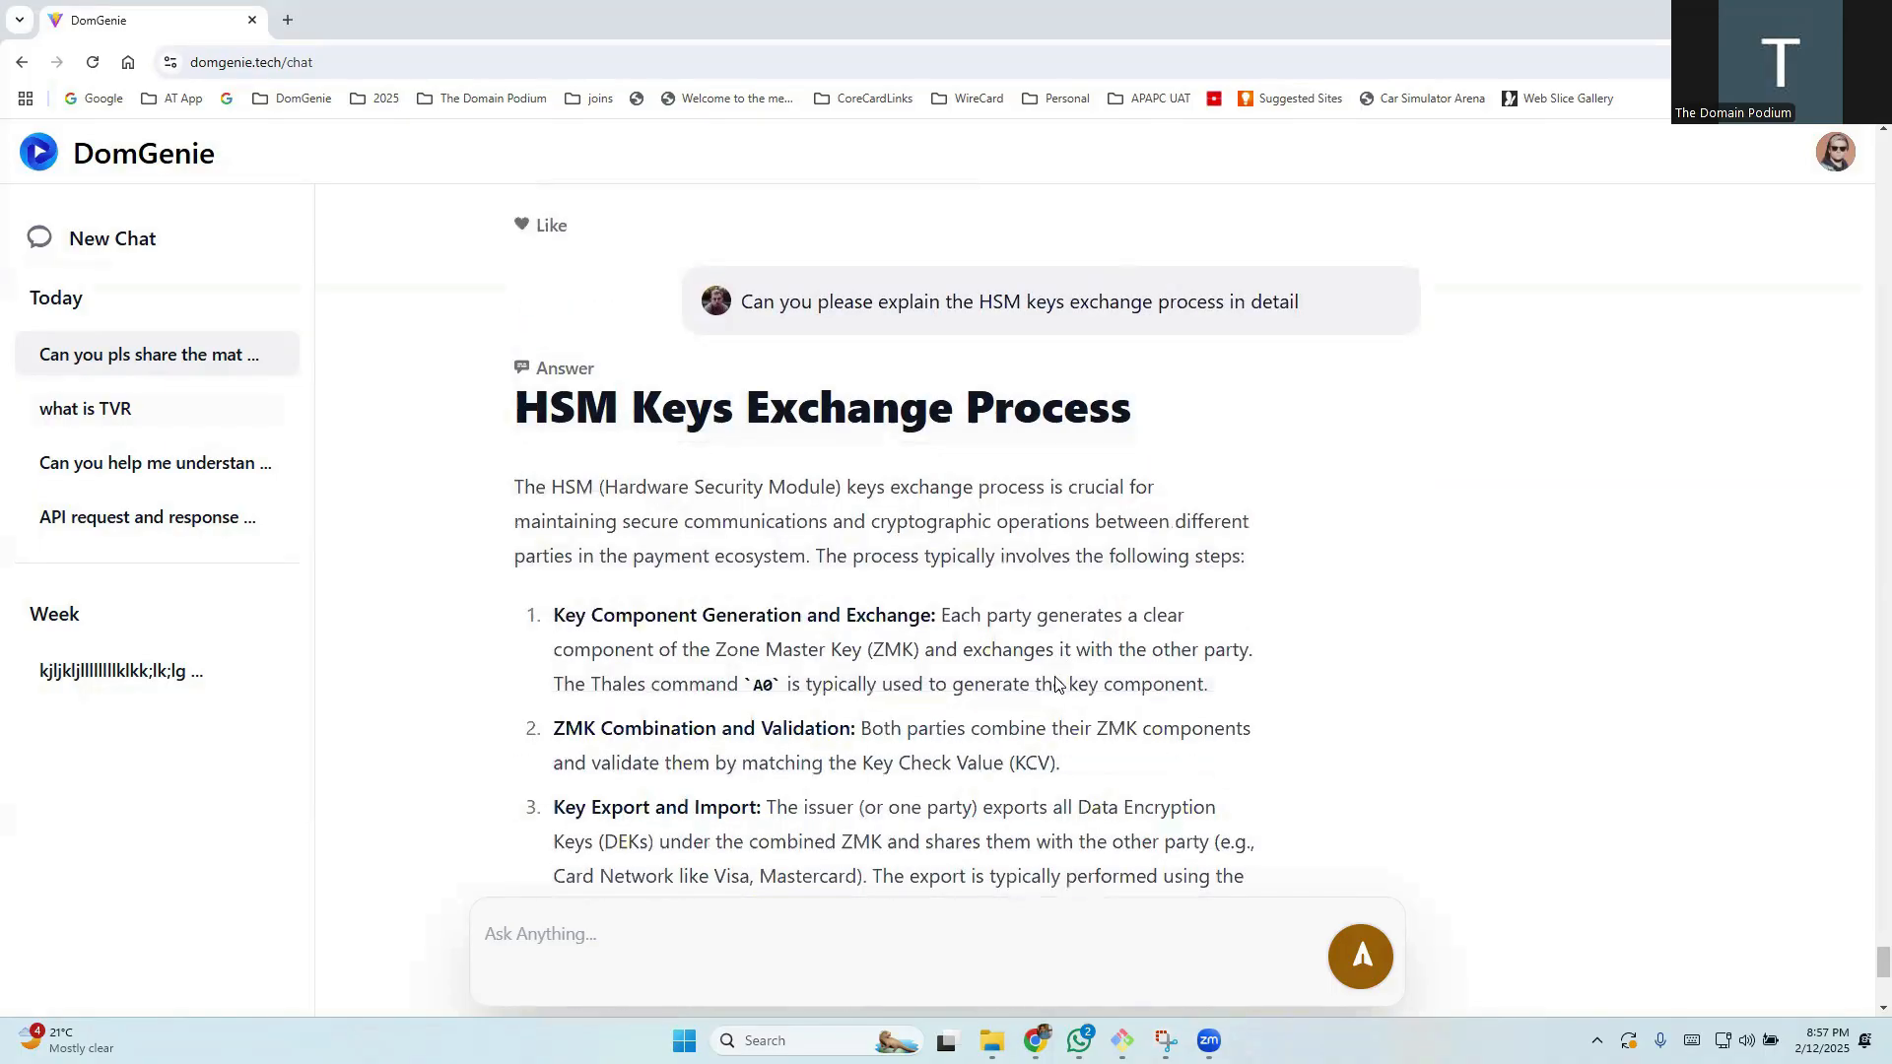
{"action": "scroll", "scroll_direction": "down", "scroll_amount": 3}
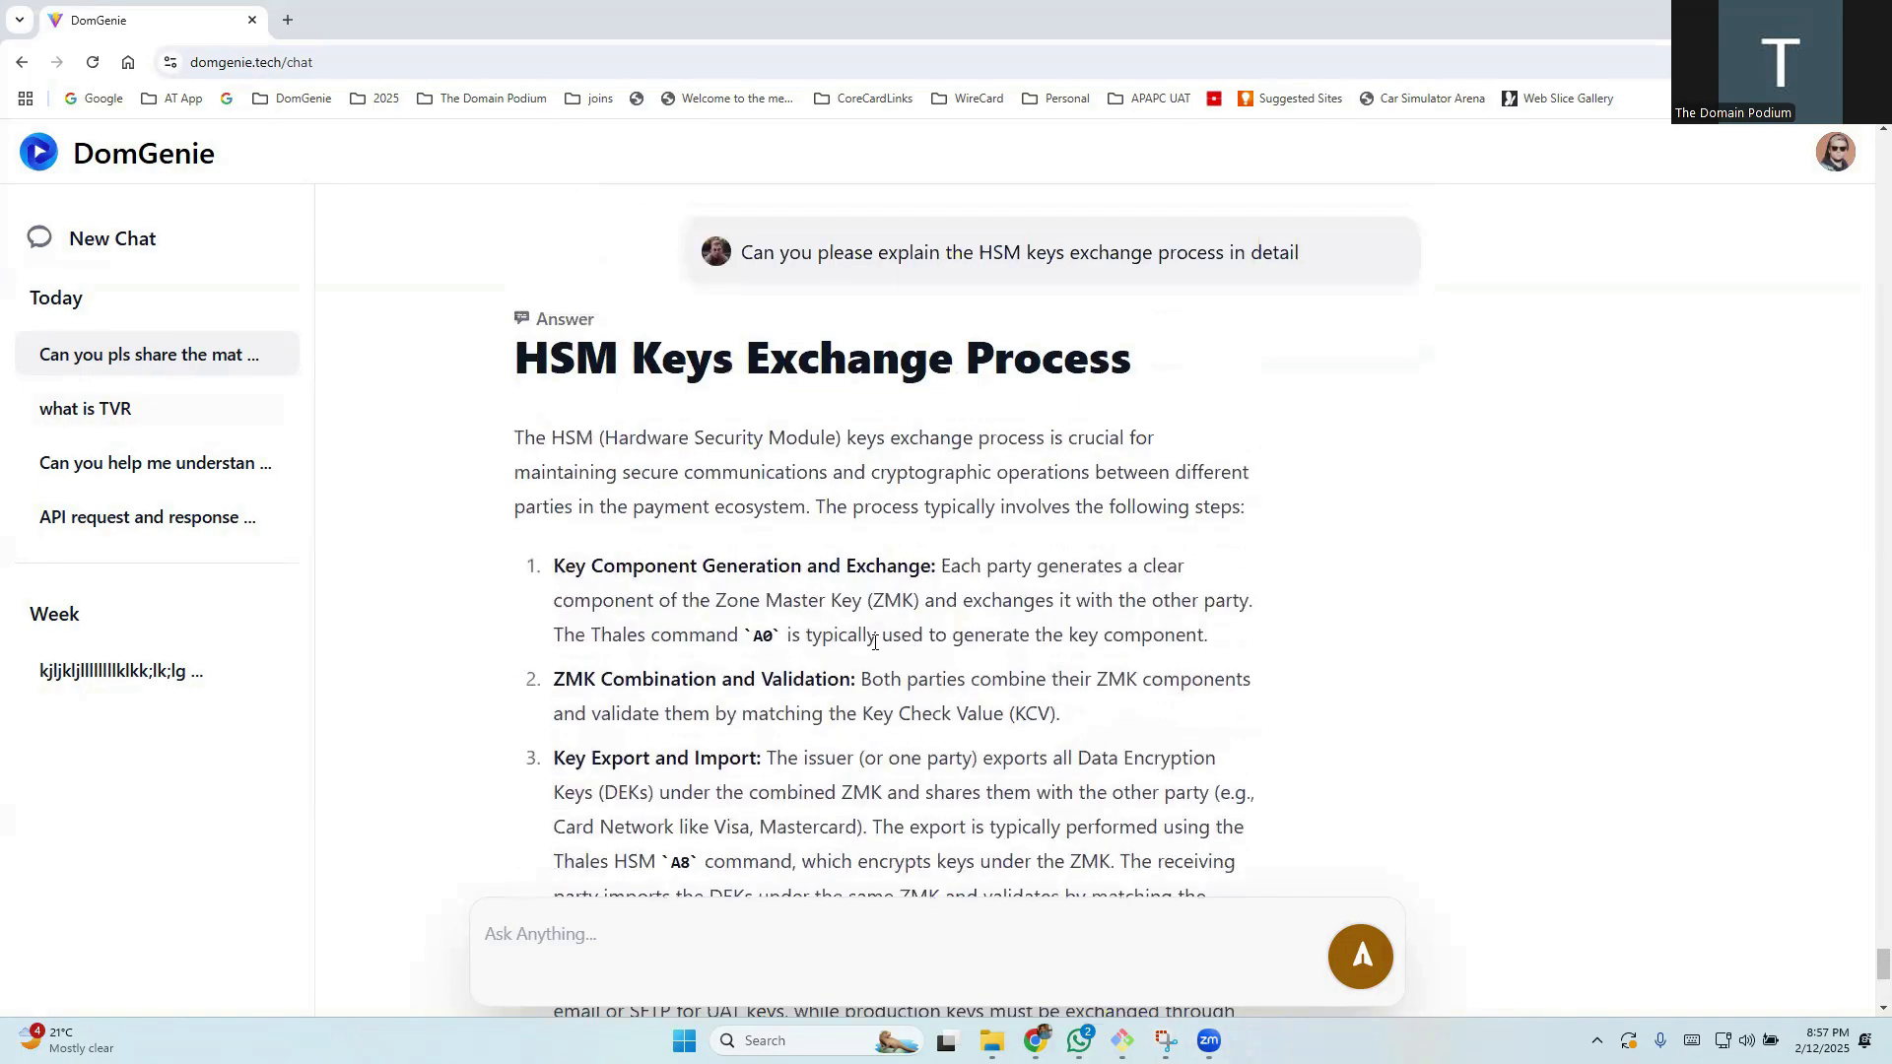
{"action": "left_click_drag", "start_coordinate": [554, 565], "coordinate": [748, 565]}
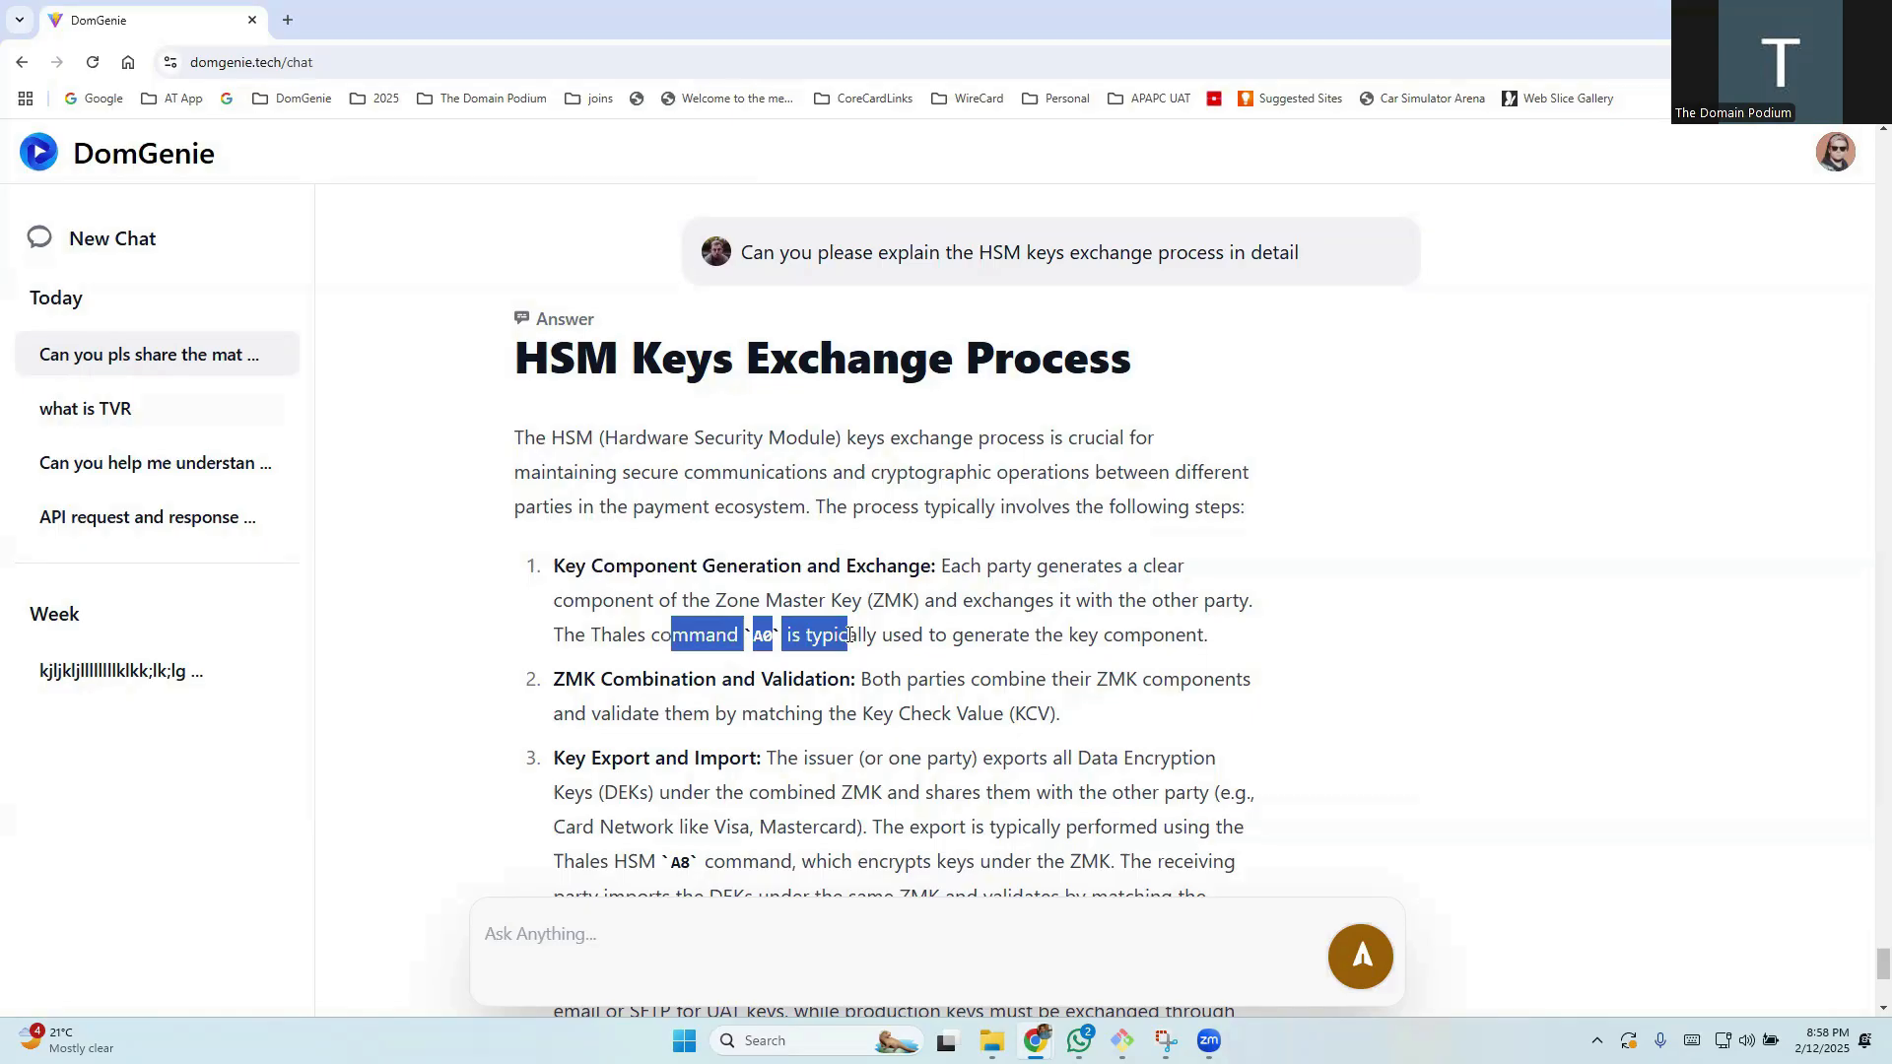
{"action": "scroll", "scroll_direction": "down", "scroll_amount": 3}
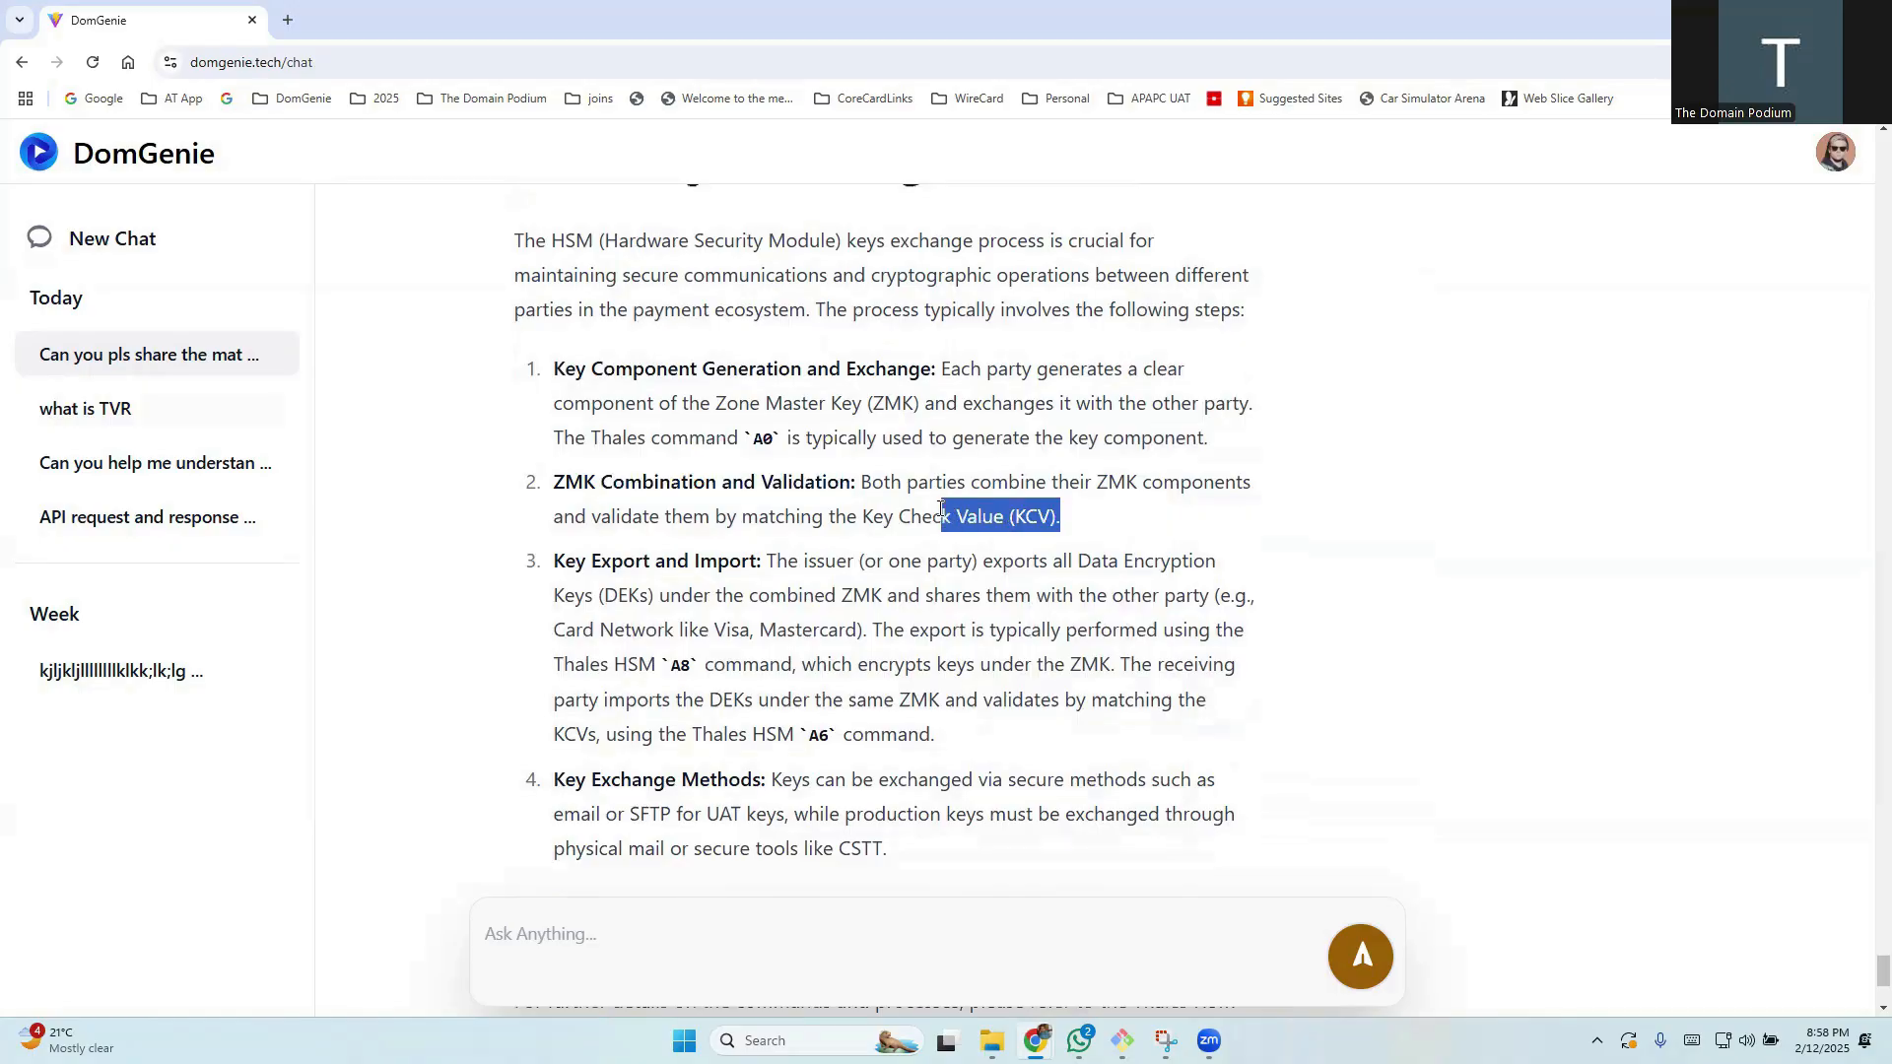
Highlight the Key Export and Import step, Key Exchange Methods heading and UAT methods sentence
{"action": "double_click", "coordinate": [601, 560]}
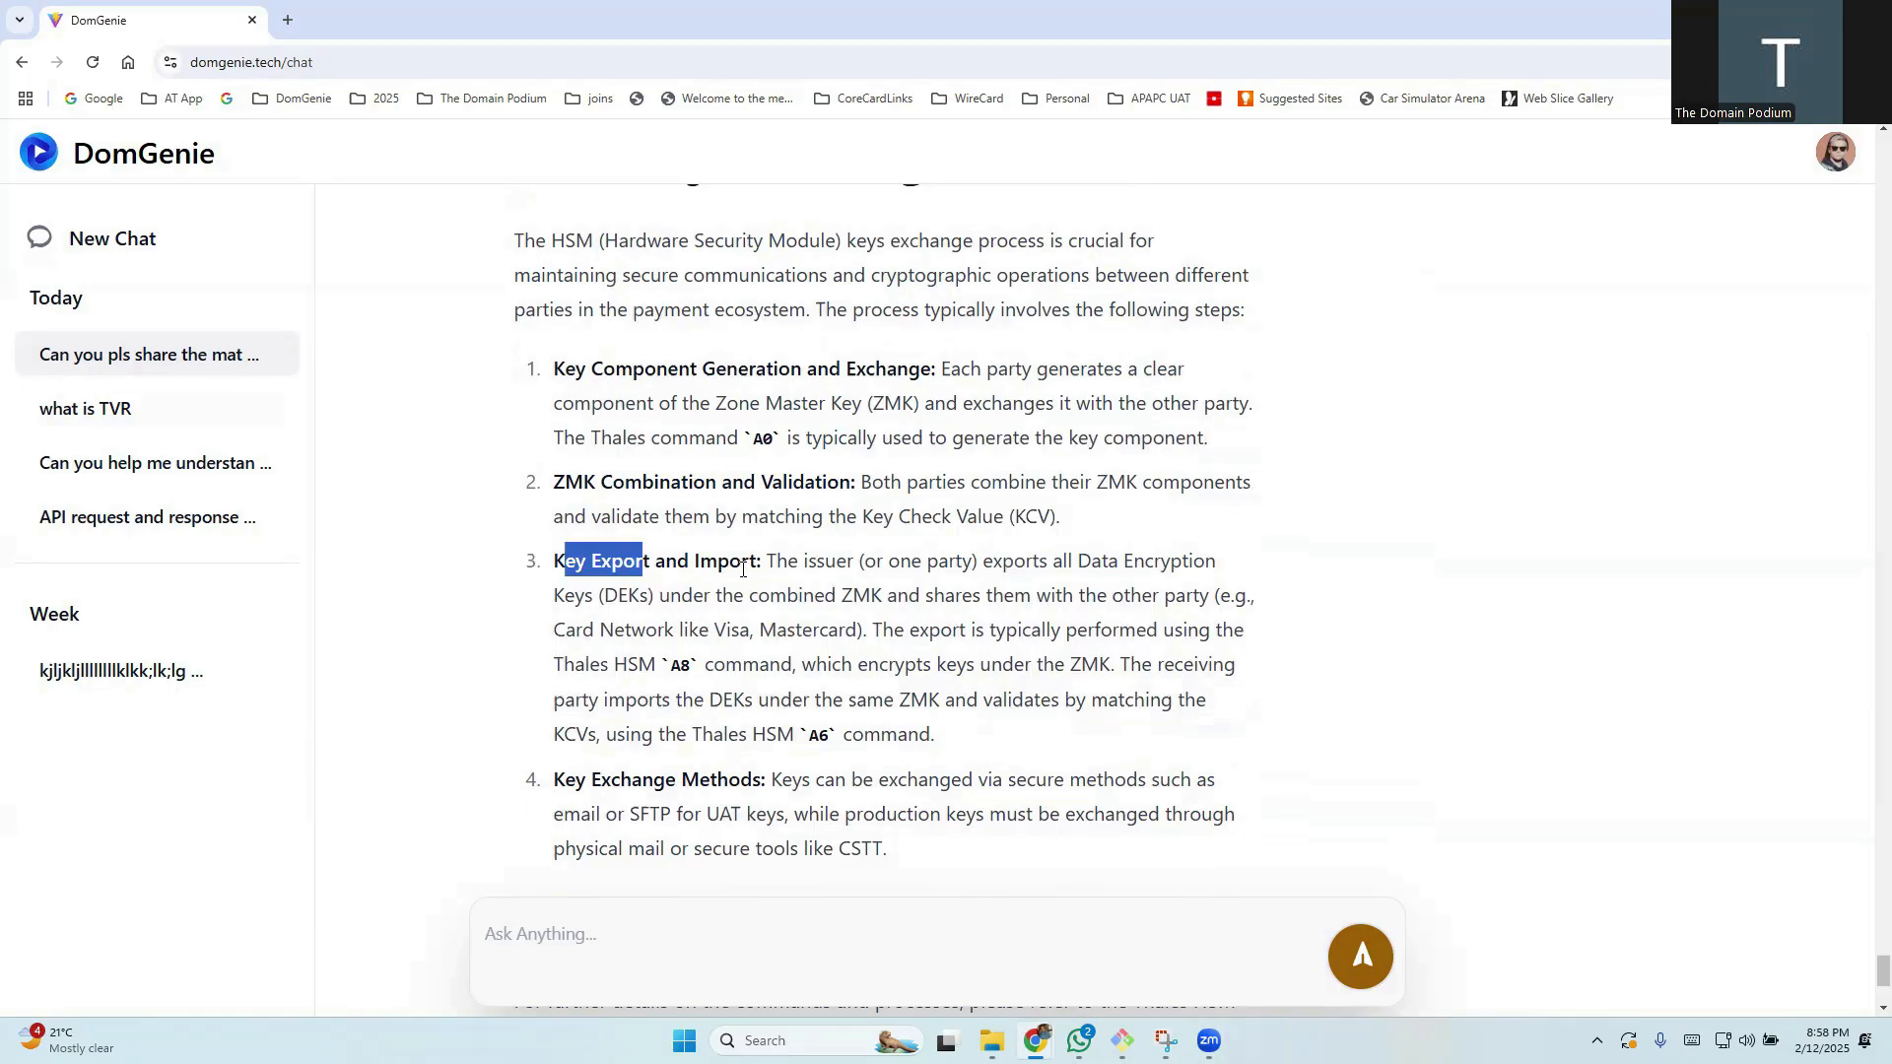
{"action": "left_click_drag", "start_coordinate": [555, 559], "coordinate": [827, 595]}
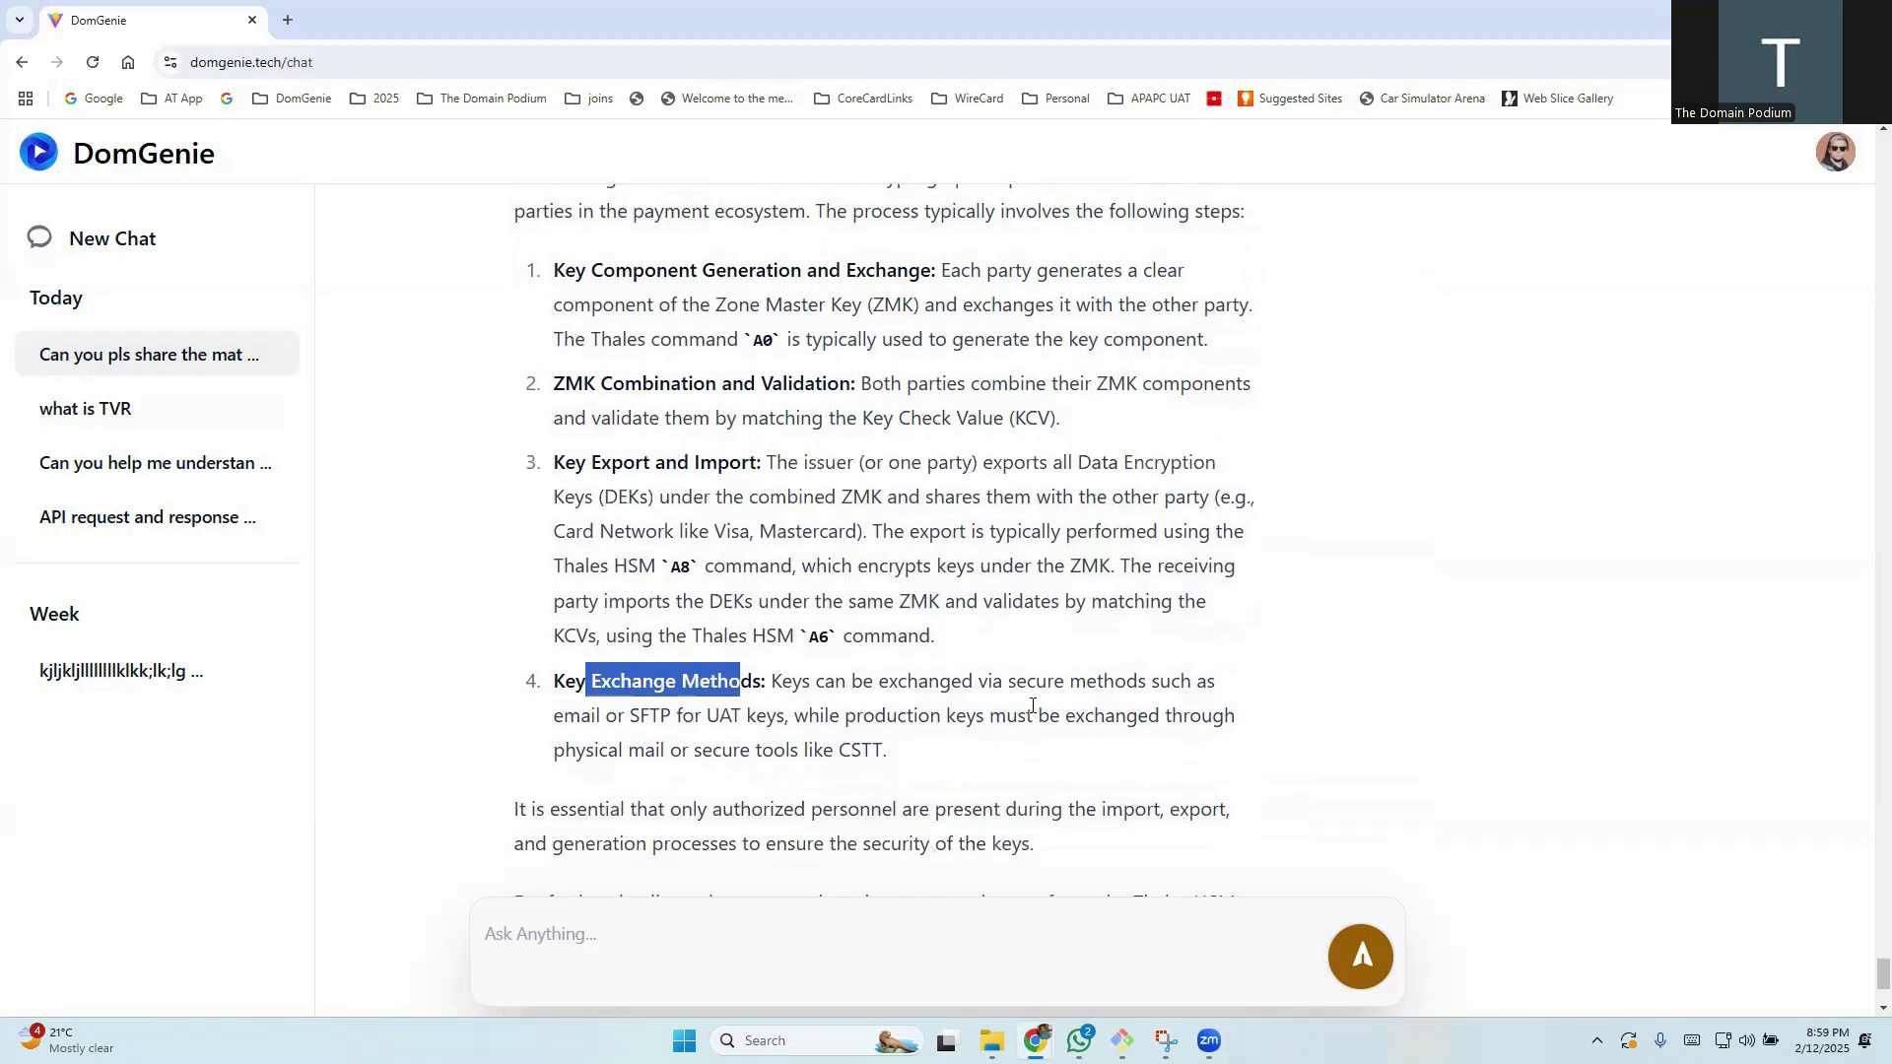
{"action": "left_click", "coordinate": [782, 714]}
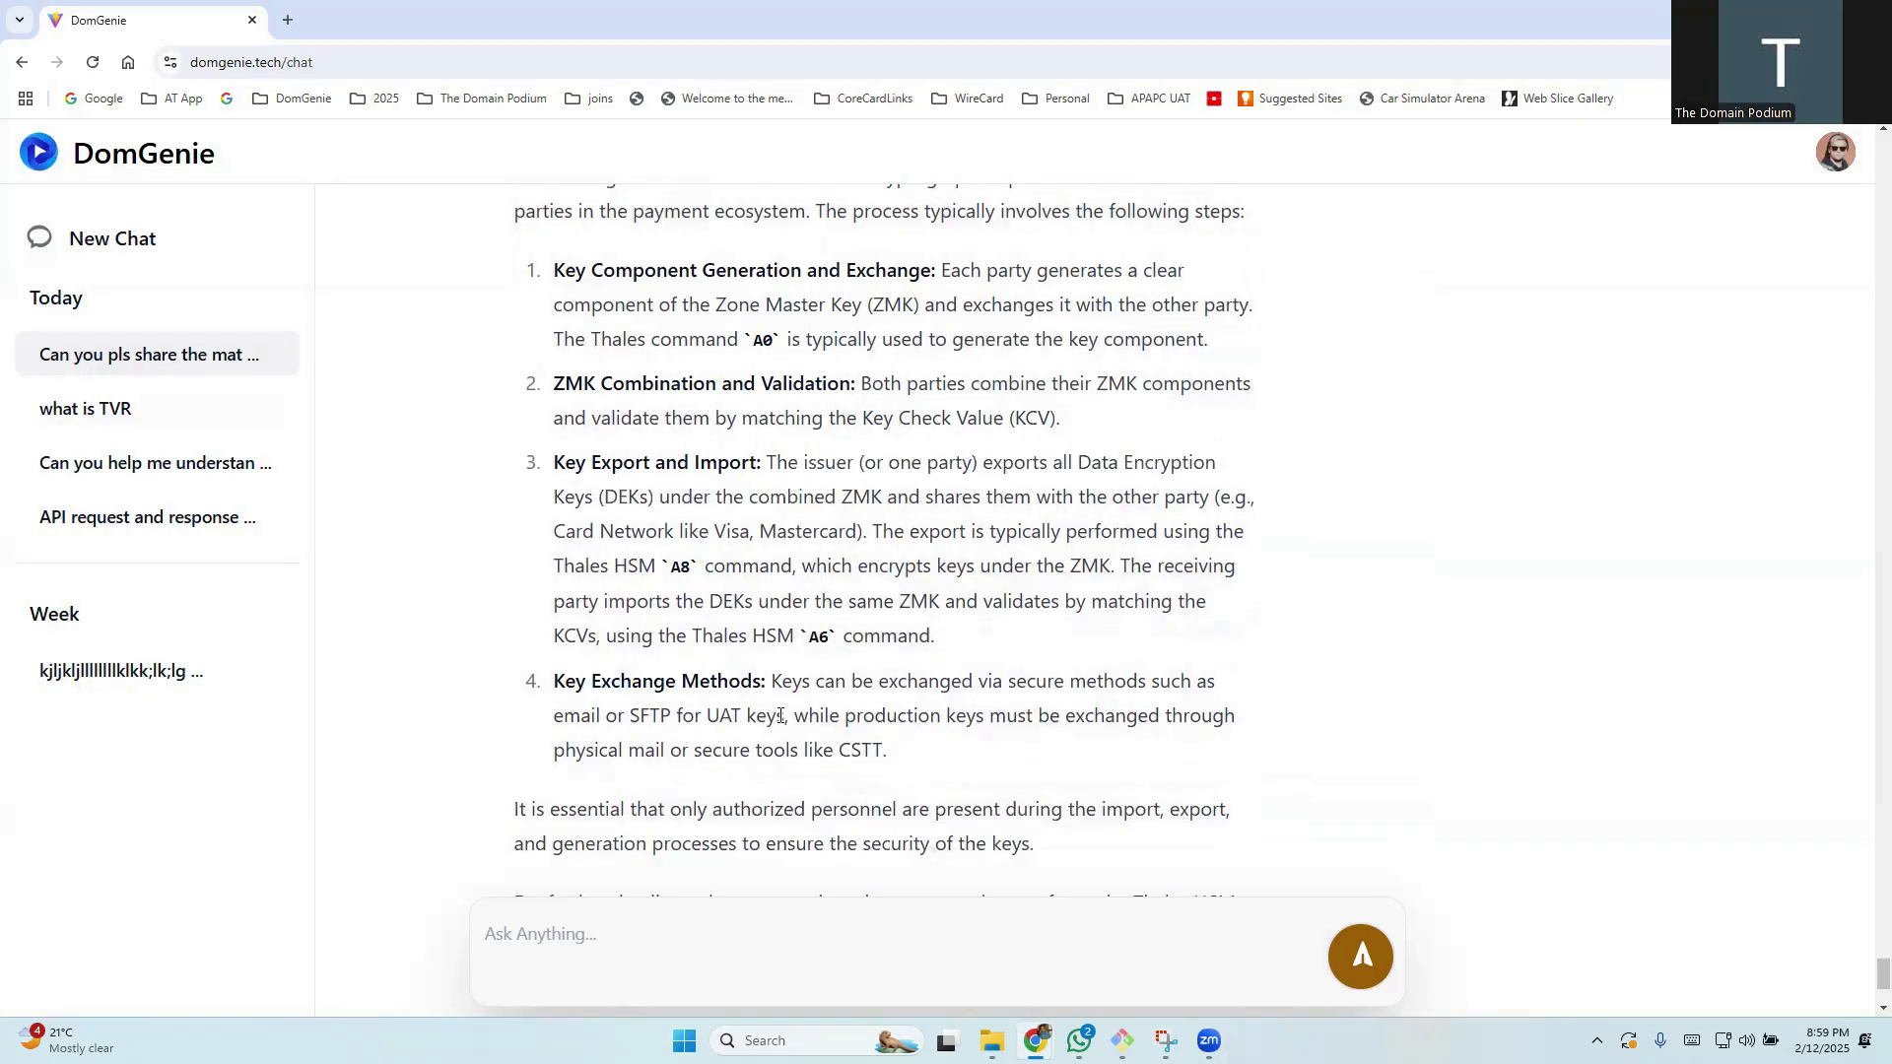
{"action": "left_click_drag", "start_coordinate": [554, 681], "coordinate": [784, 715]}
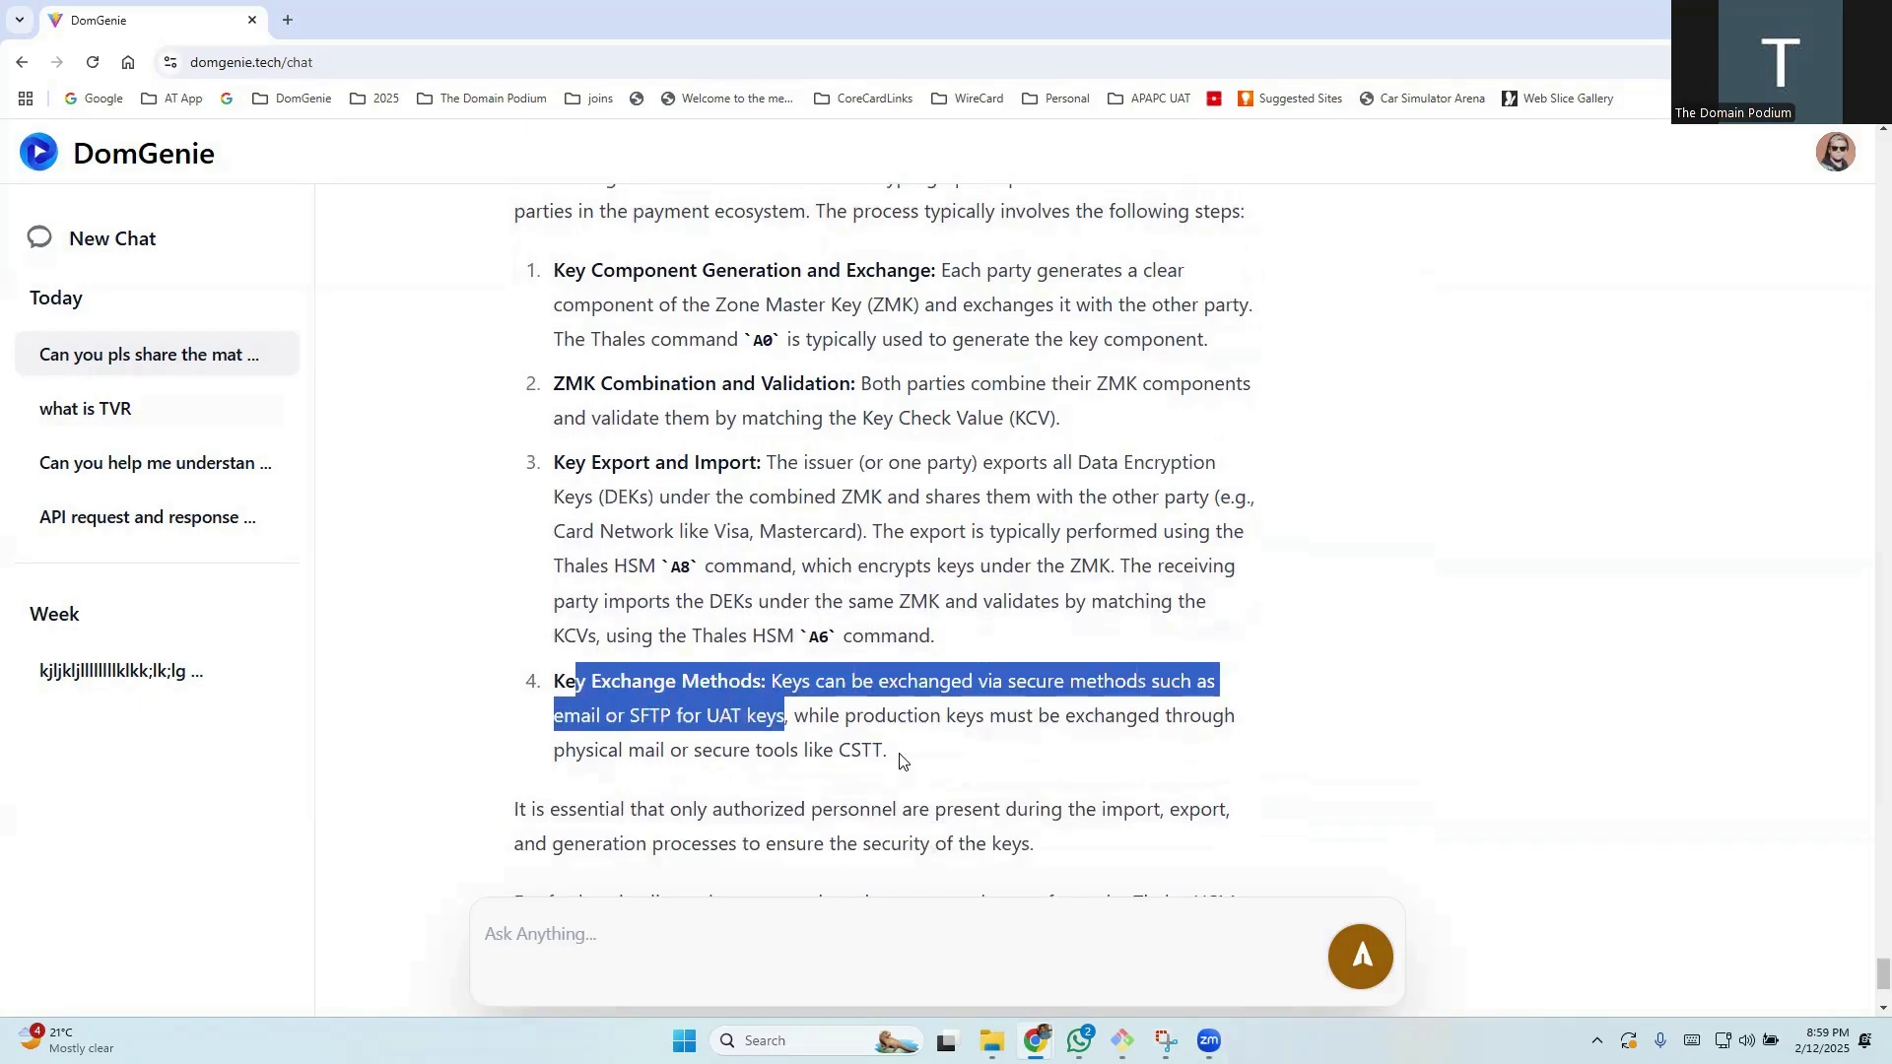
{"action": "left_click", "coordinate": [1040, 775]}
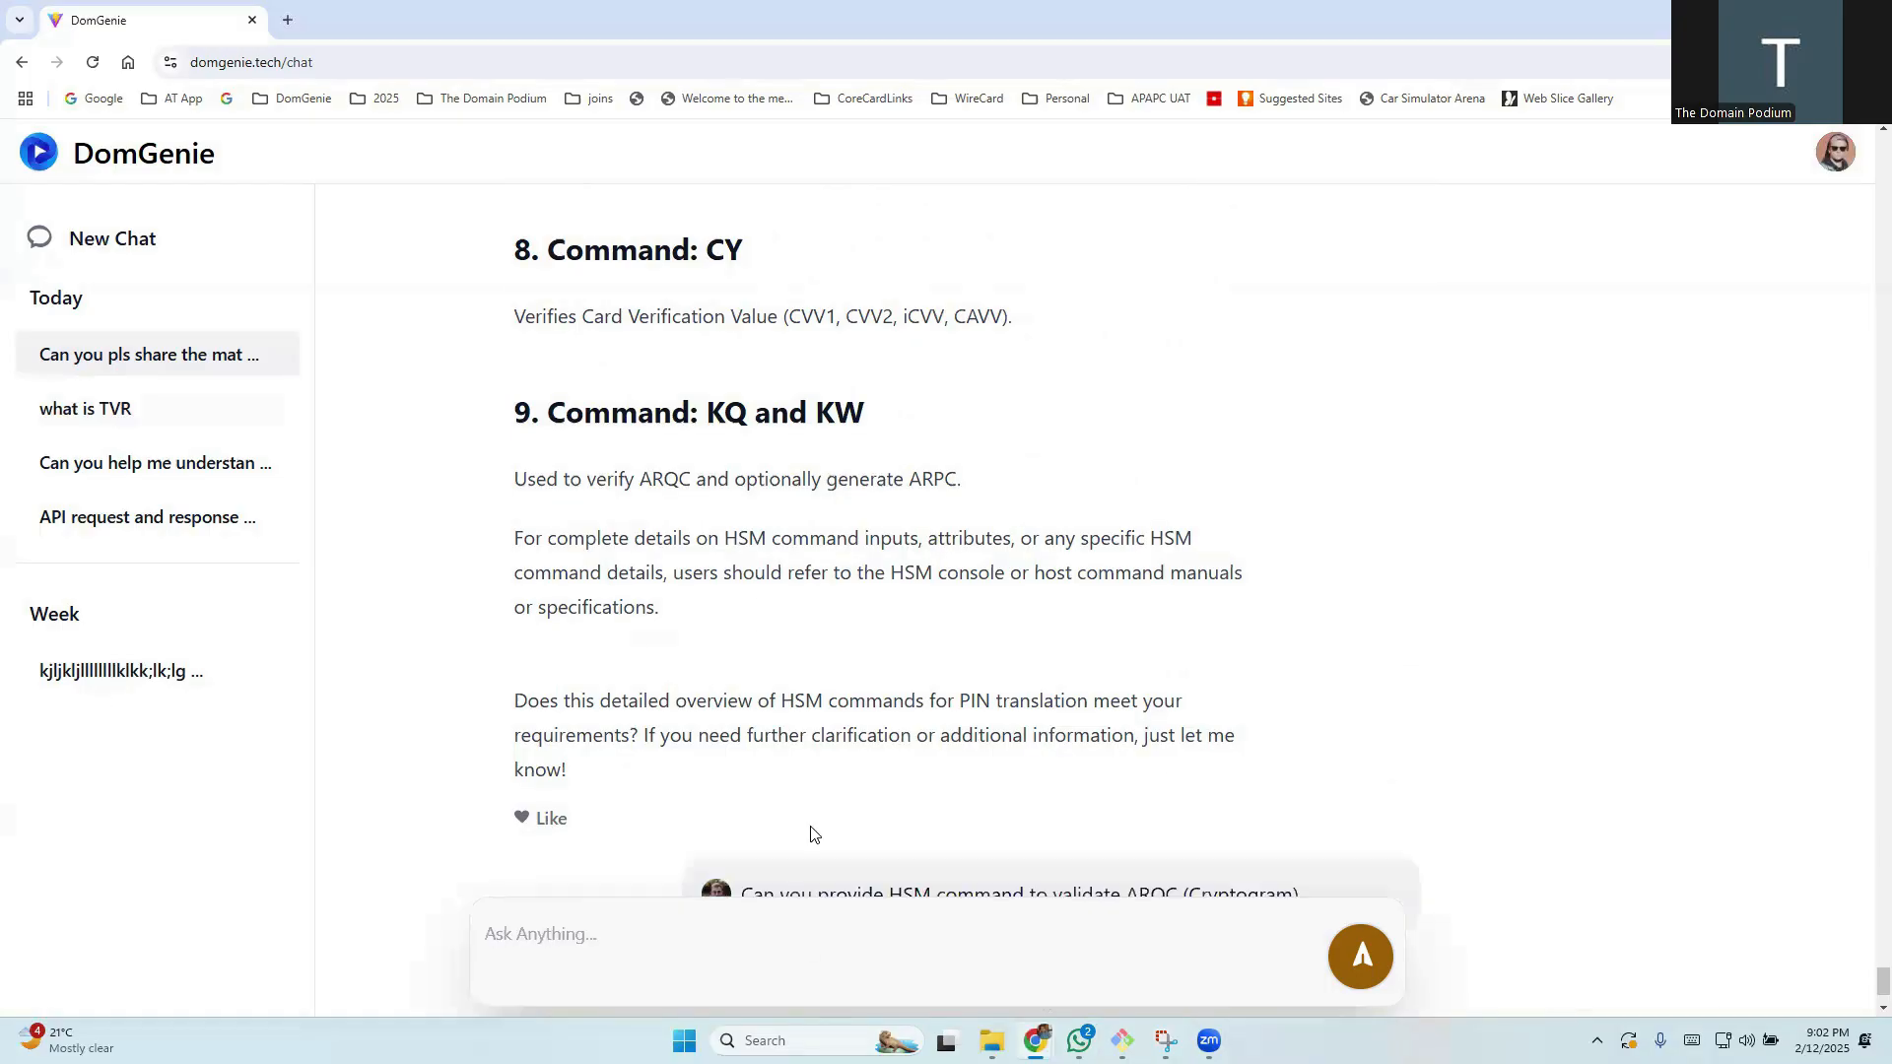
Scroll through the ARQC answer, highlighting the KQ command heading and reviewing its attributes
{"action": "scroll", "scroll_direction": "down", "scroll_amount": 3}
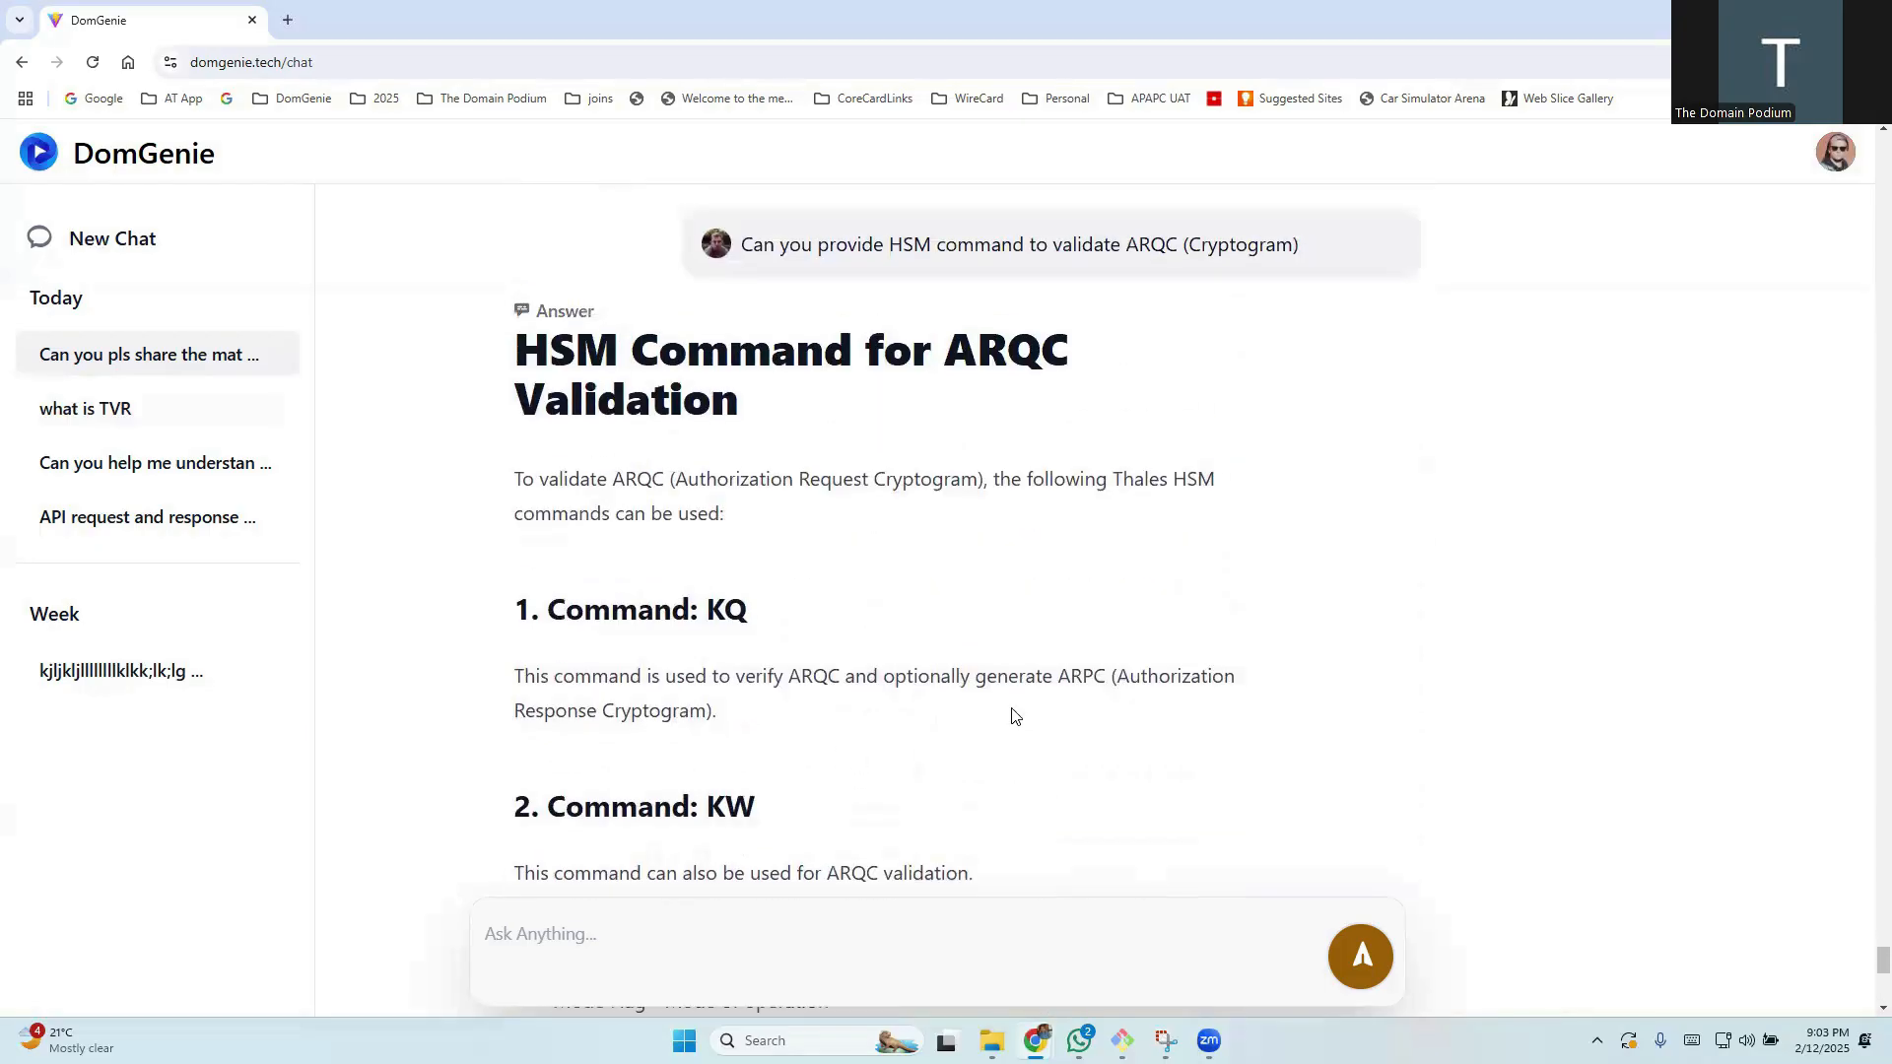
{"action": "left_click_drag", "start_coordinate": [580, 478], "coordinate": [663, 478]}
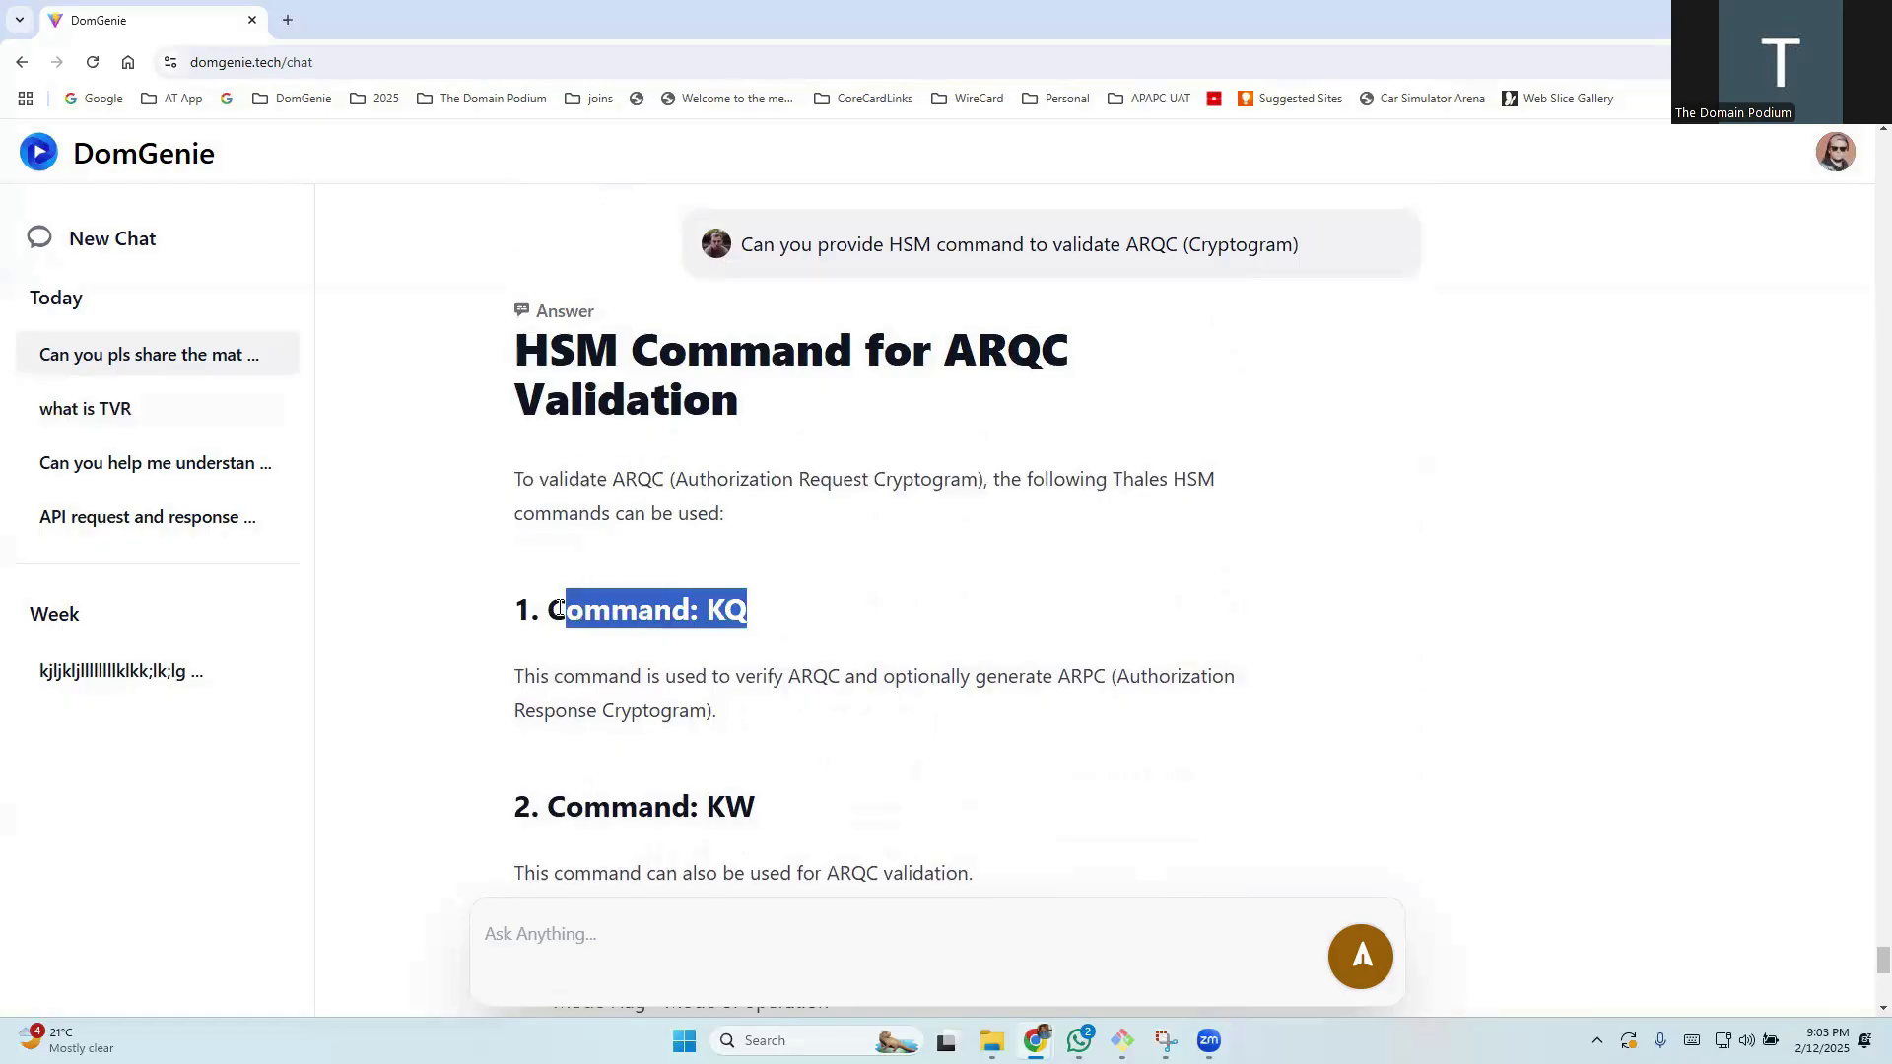
{"action": "scroll", "scroll_direction": "down", "scroll_amount": 3}
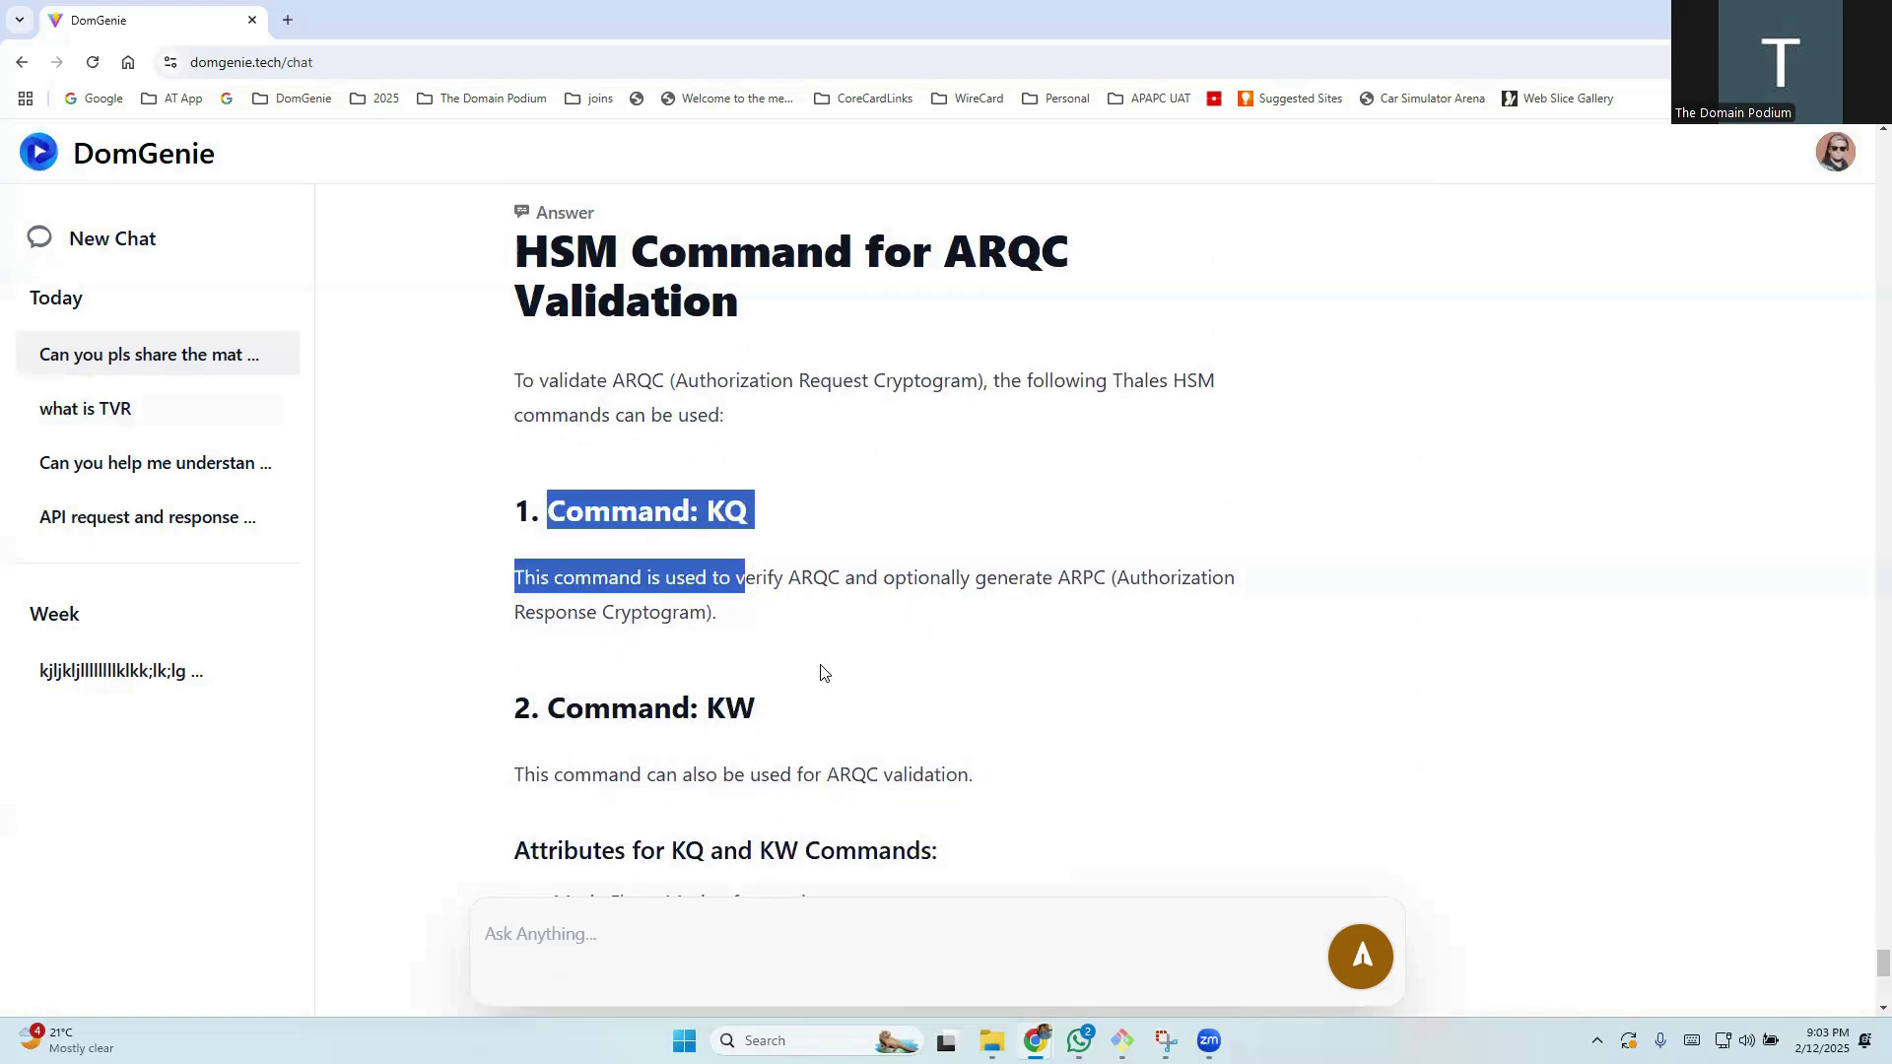
{"action": "scroll", "scroll_direction": "down", "scroll_amount": 3}
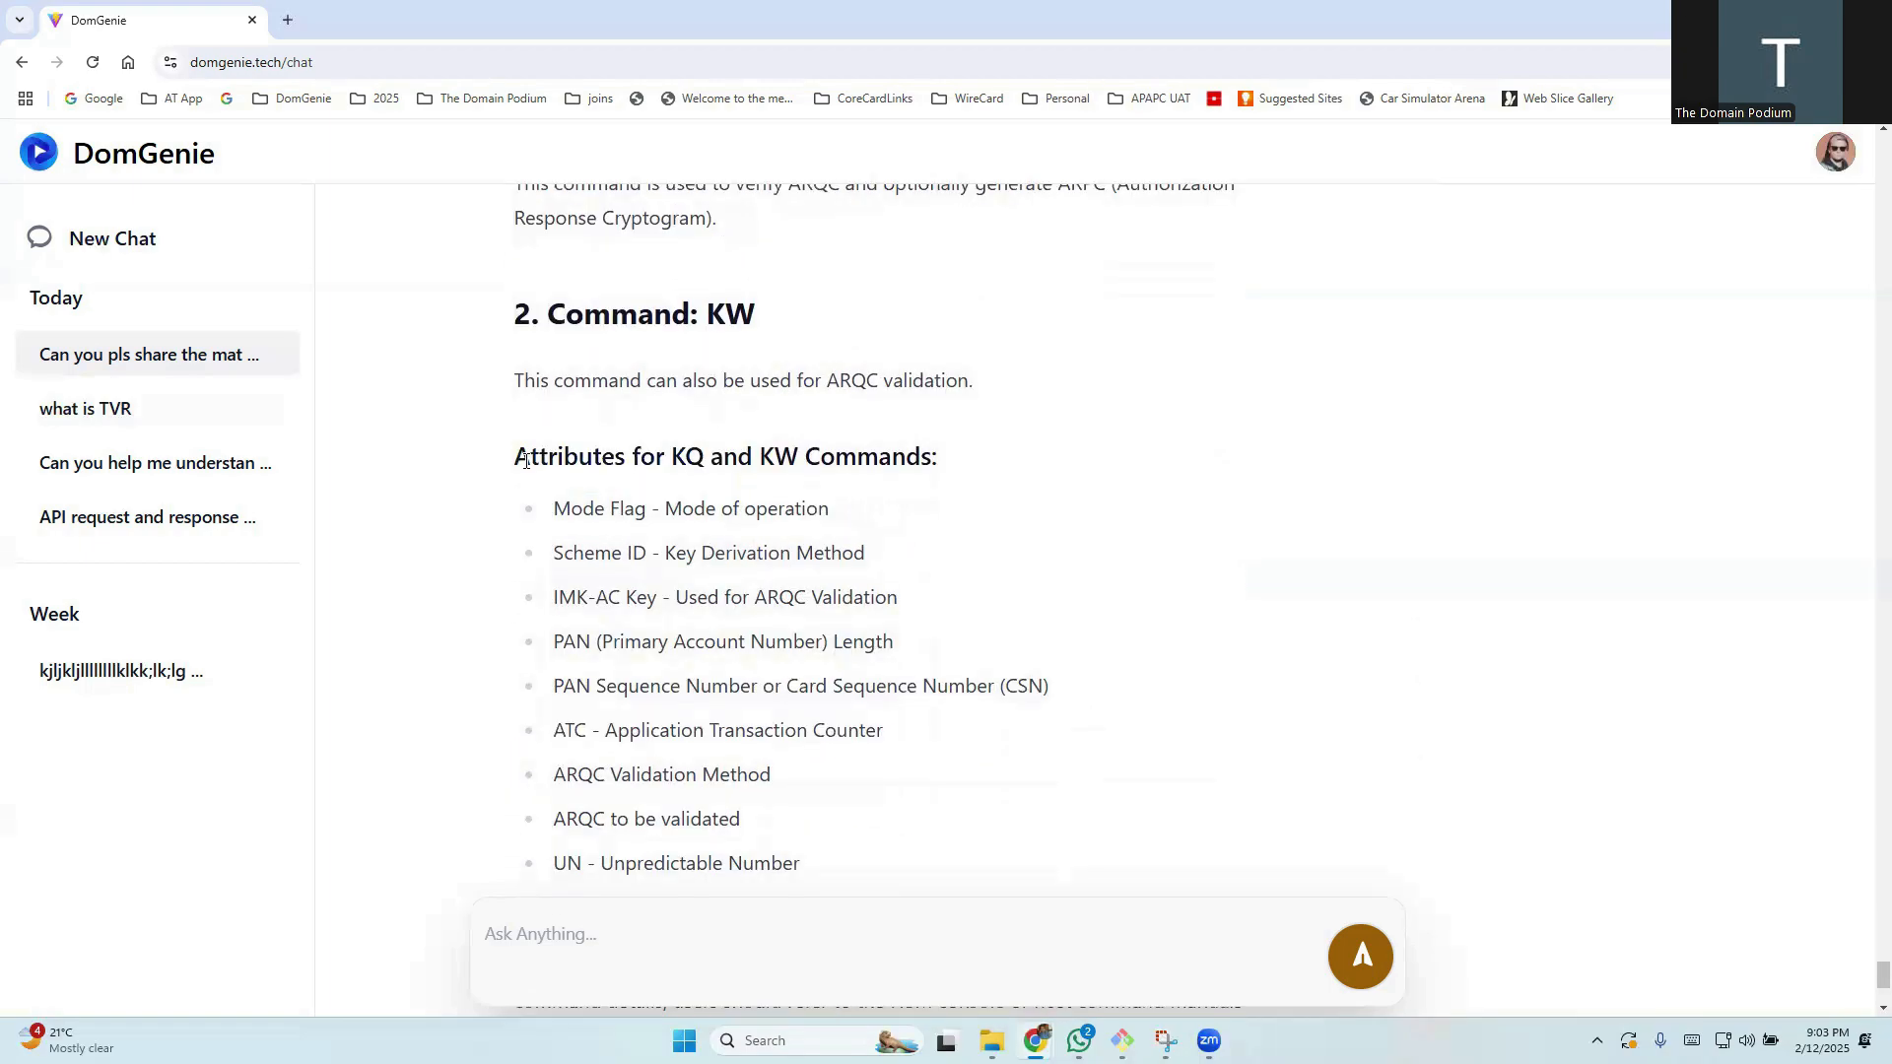